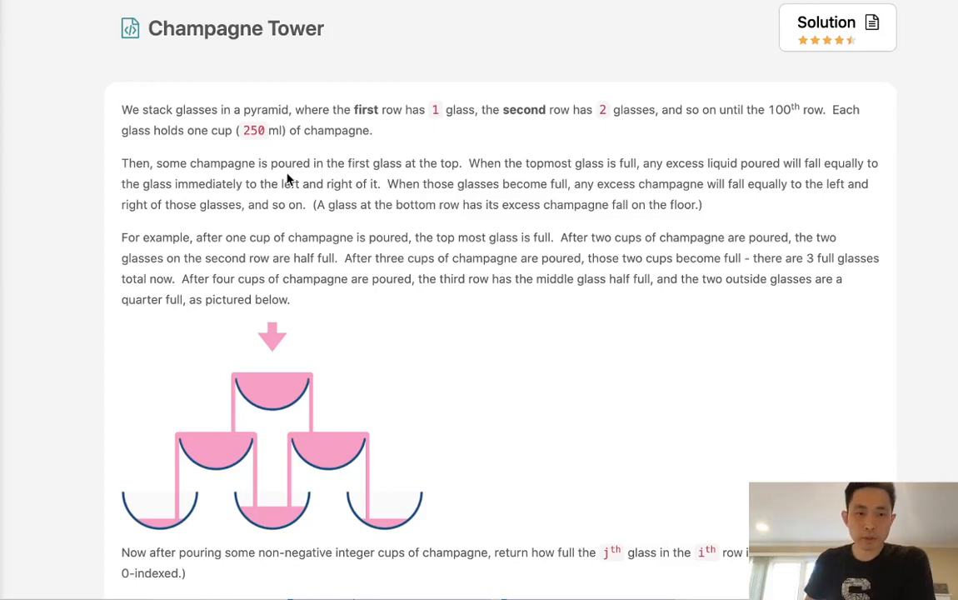
Step: Sketch the first rows of the glass pyramid below the method signature
{"action": "scroll", "scroll_direction": "down", "scroll_amount": 3}
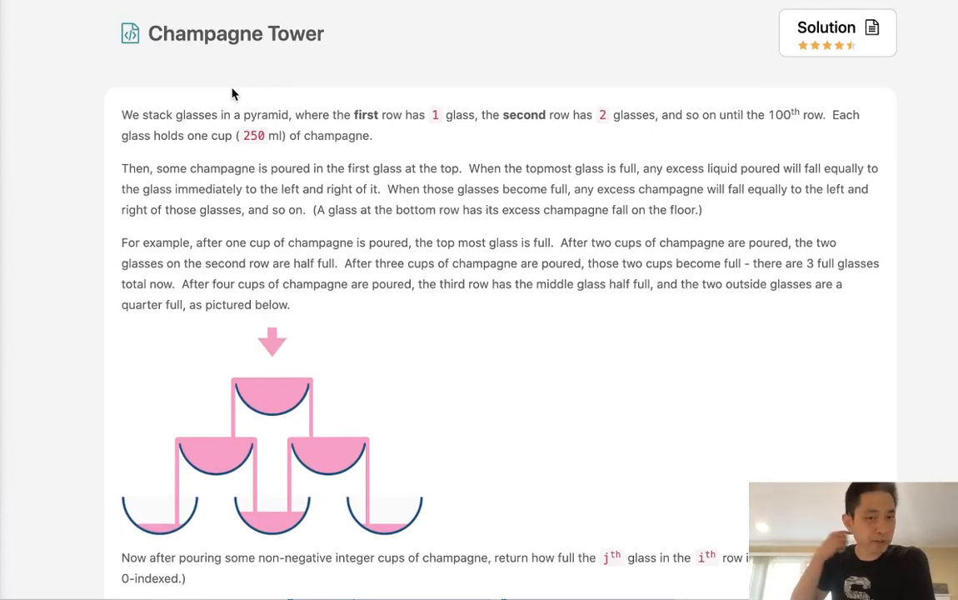
{"action": "mouse_move", "coordinate": [226, 135]}
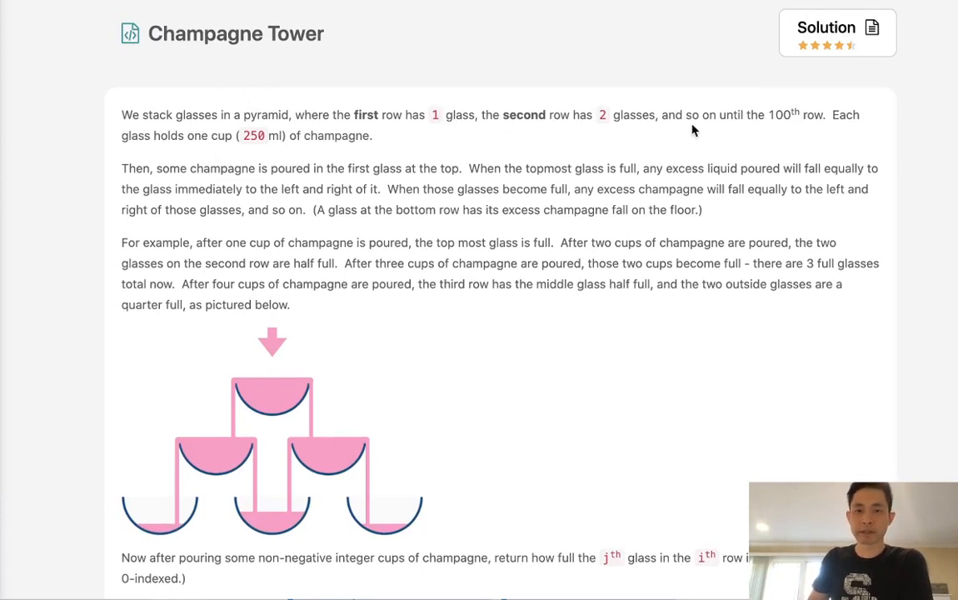
{"action": "mouse_move", "coordinate": [201, 452]}
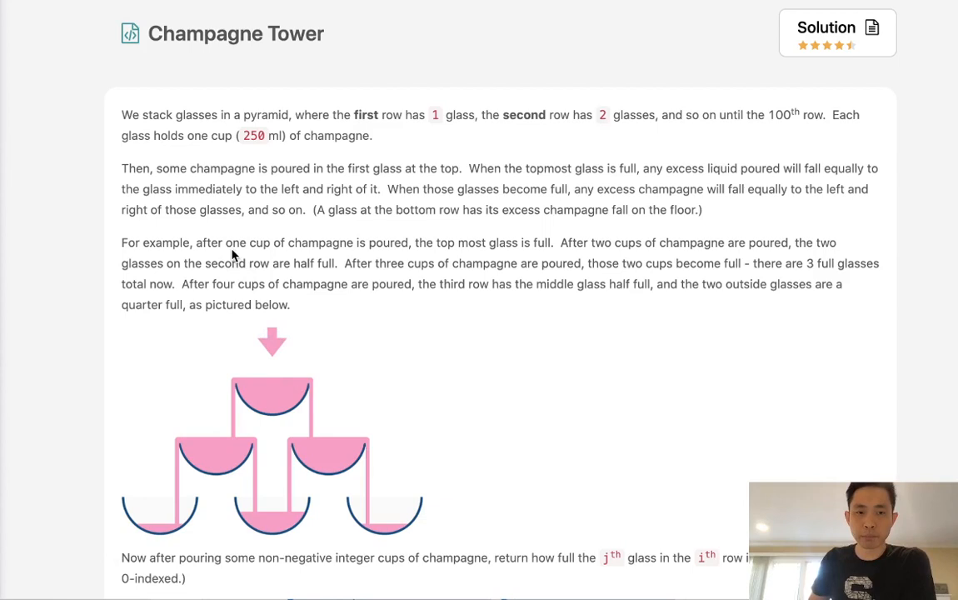
{"action": "mouse_move", "coordinate": [646, 260]}
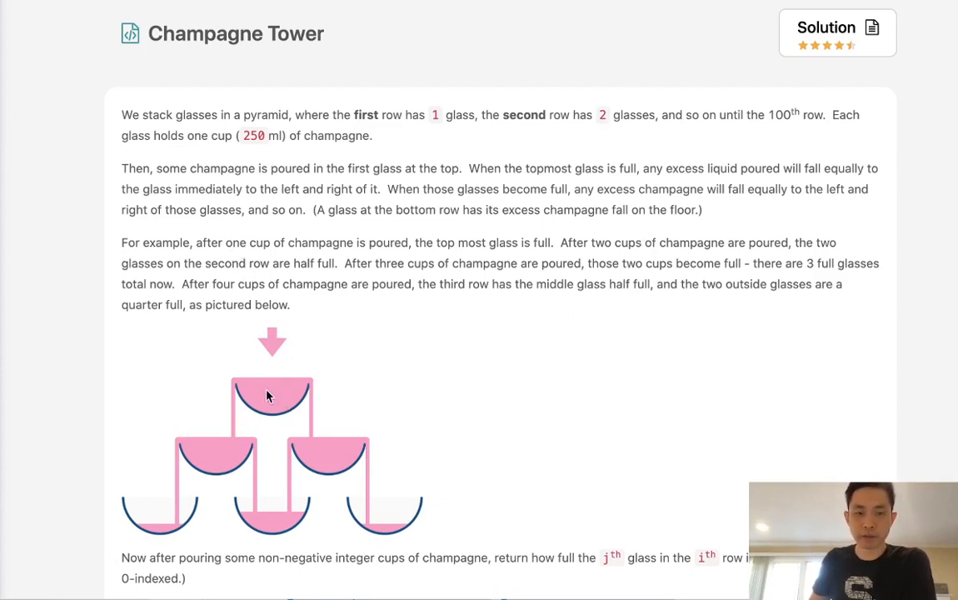
{"action": "mouse_move", "coordinate": [241, 437]}
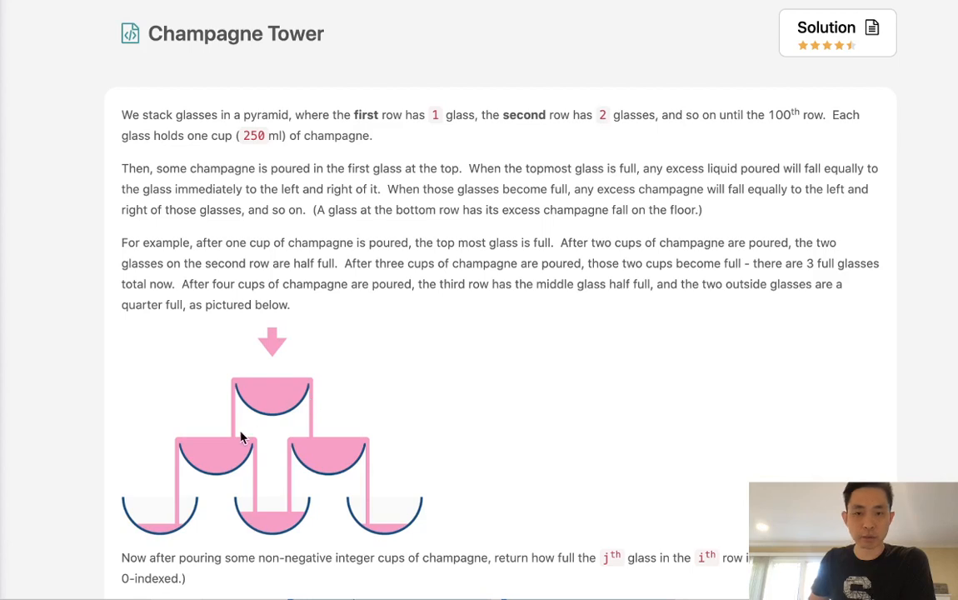
{"action": "mouse_move", "coordinate": [226, 462]}
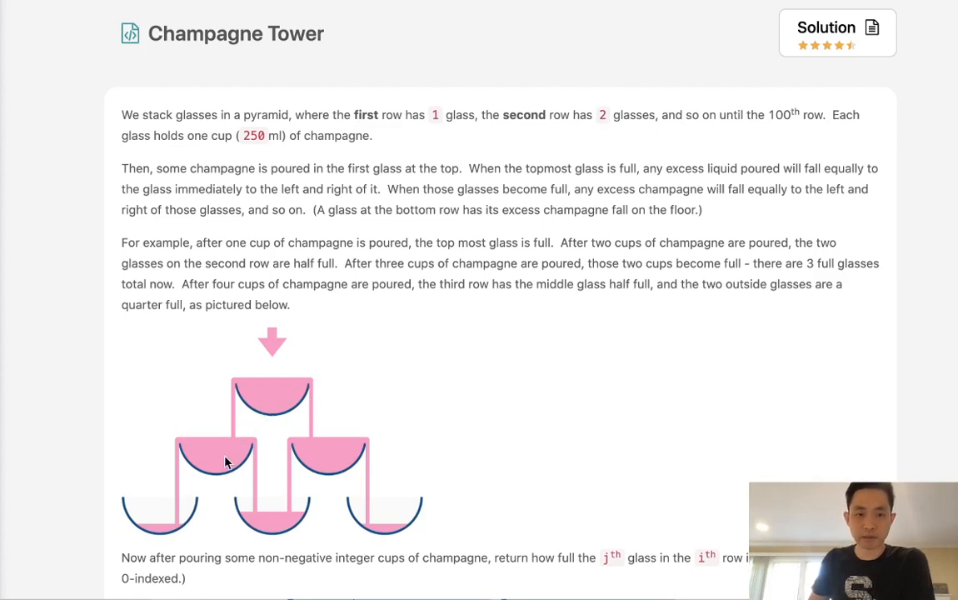
{"action": "mouse_move", "coordinate": [357, 393]}
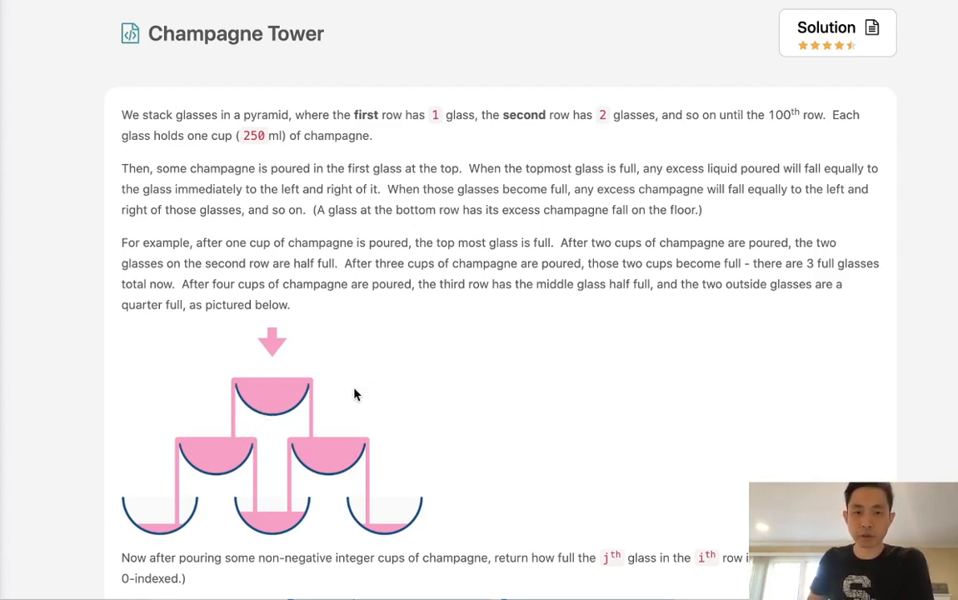
{"action": "mouse_move", "coordinate": [261, 470]}
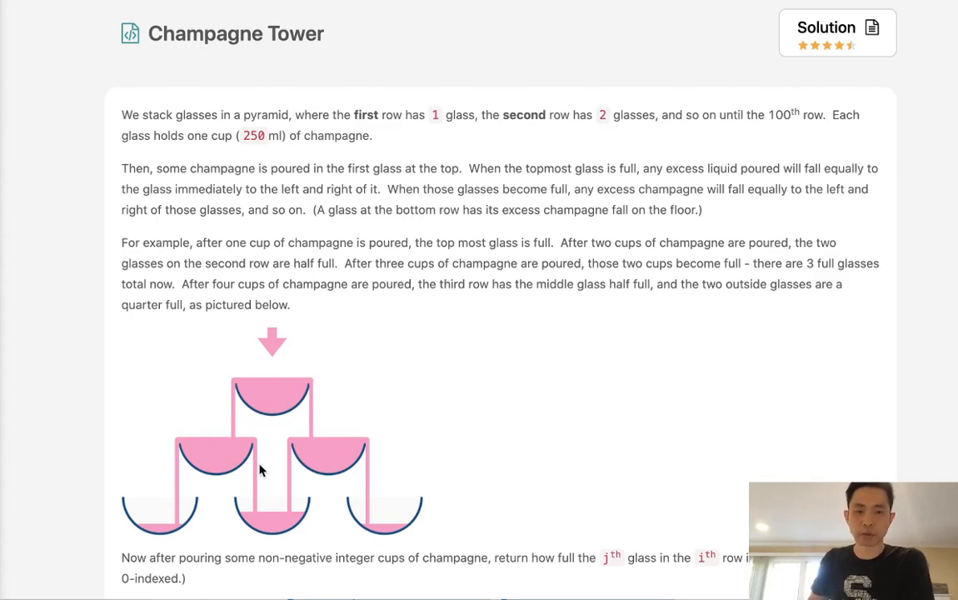
{"action": "mouse_move", "coordinate": [358, 440]}
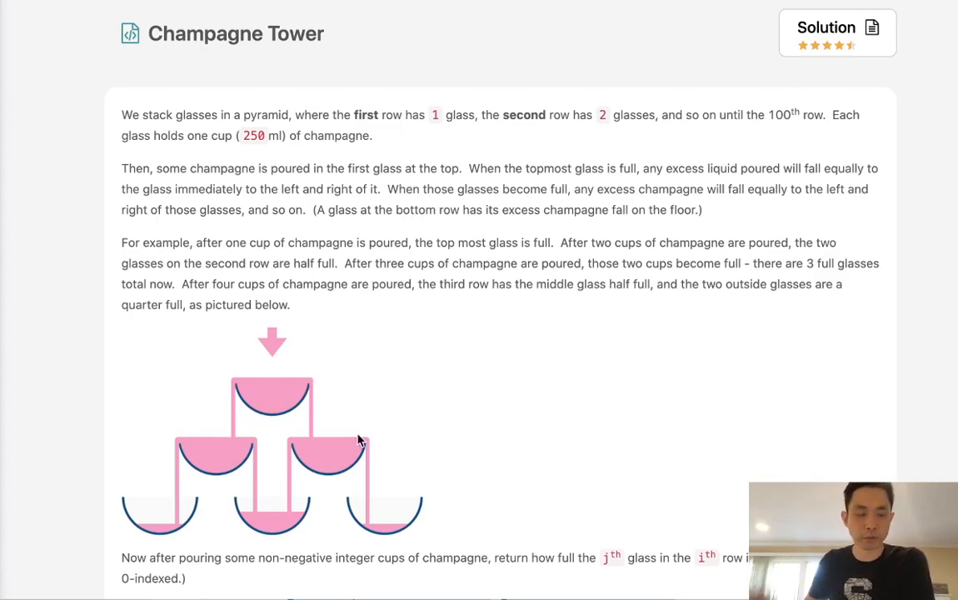
{"action": "scroll", "scroll_direction": "down", "scroll_amount": 3}
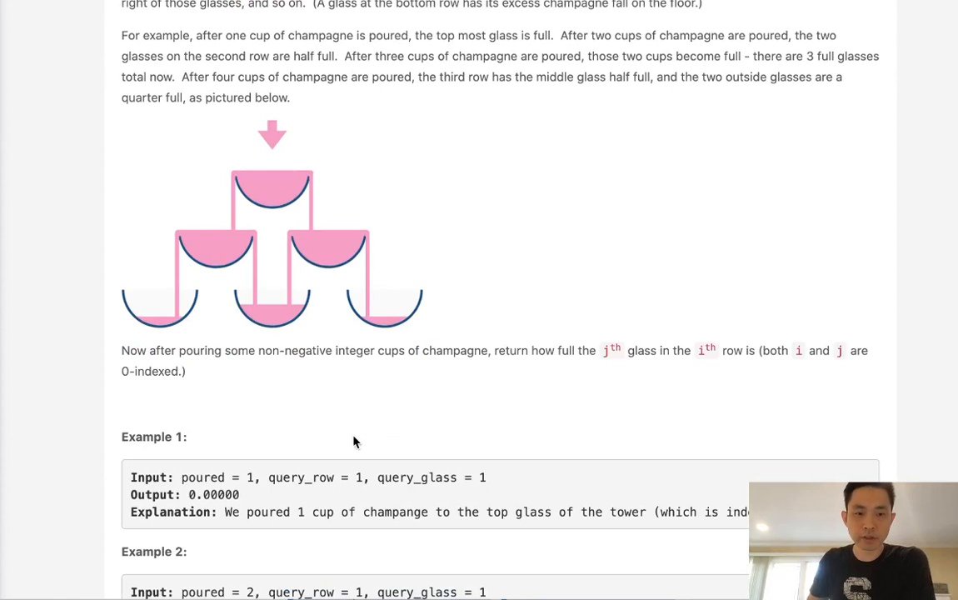
{"action": "mouse_move", "coordinate": [386, 492]}
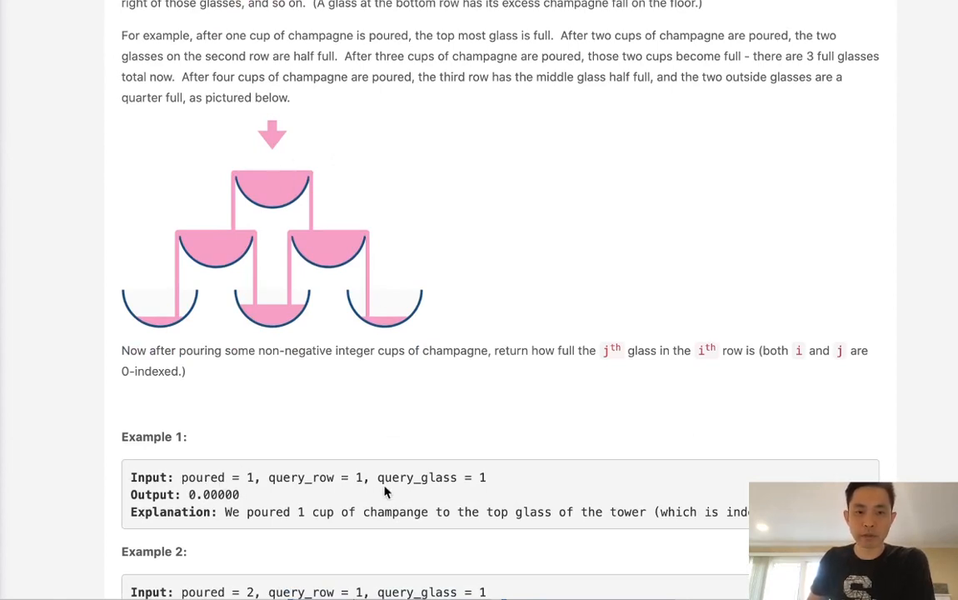
{"action": "mouse_move", "coordinate": [463, 499]}
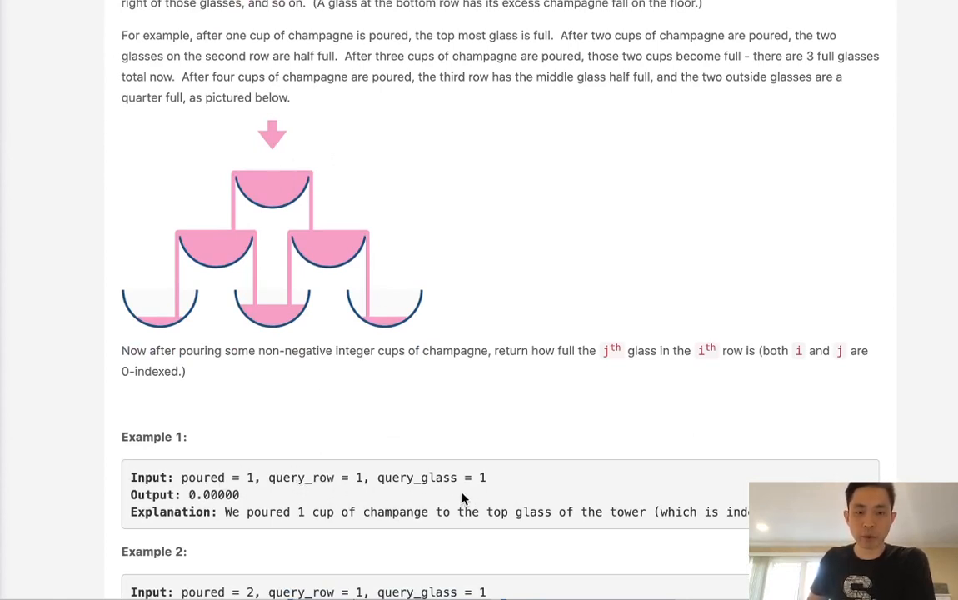
{"action": "mouse_move", "coordinate": [423, 487]}
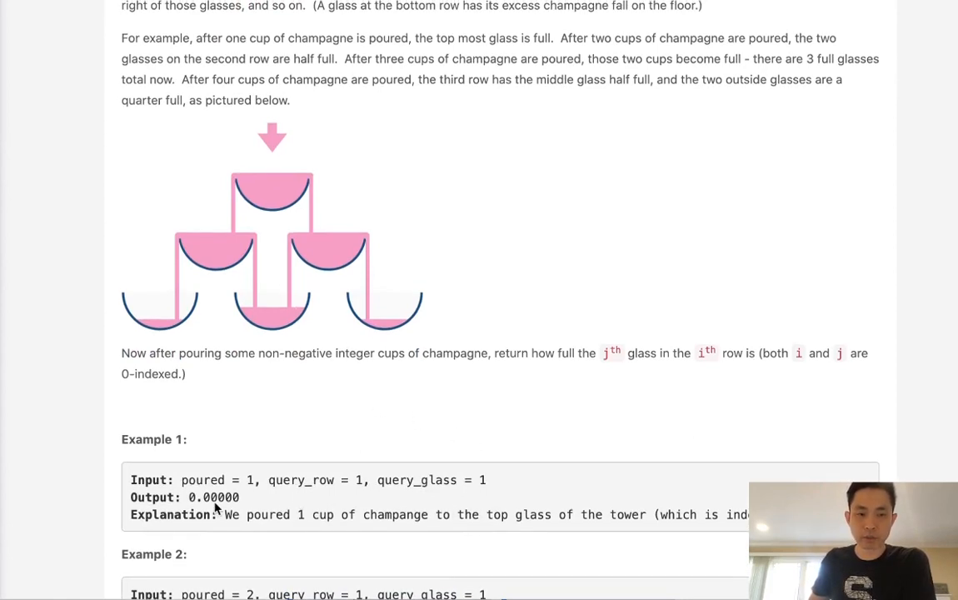
{"action": "mouse_move", "coordinate": [331, 312]}
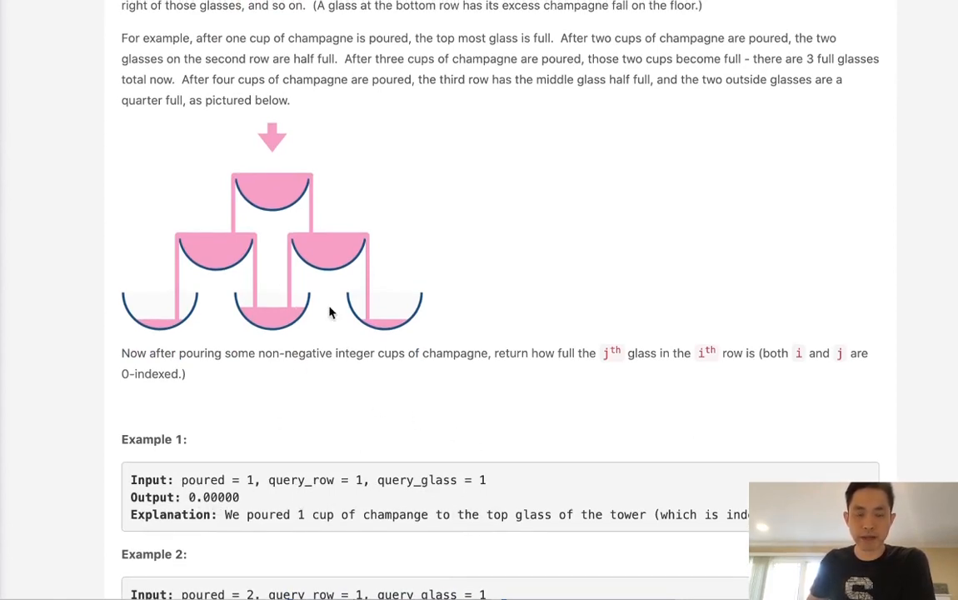
{"action": "scroll", "scroll_direction": "down", "scroll_amount": 3}
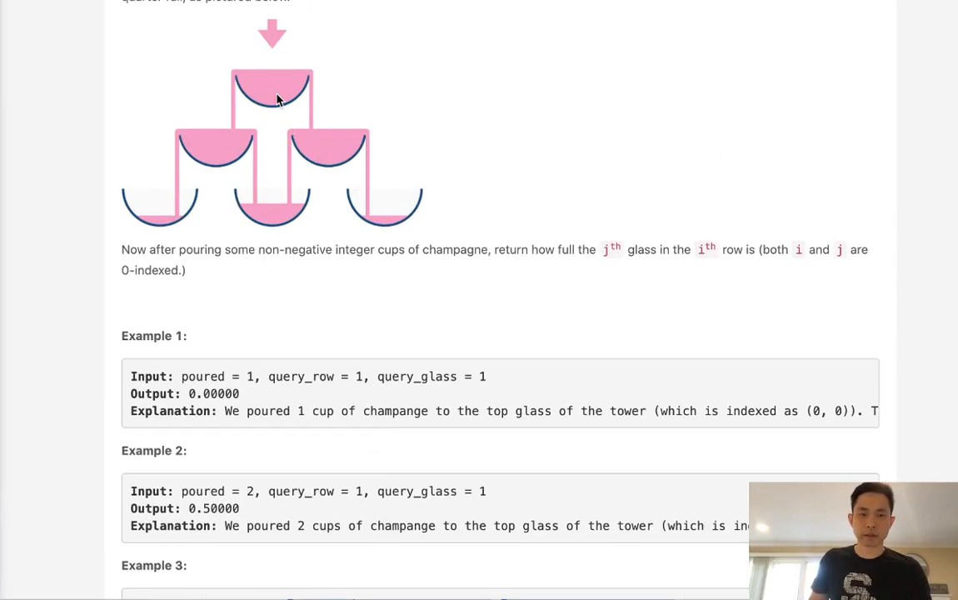
{"action": "mouse_move", "coordinate": [222, 206]}
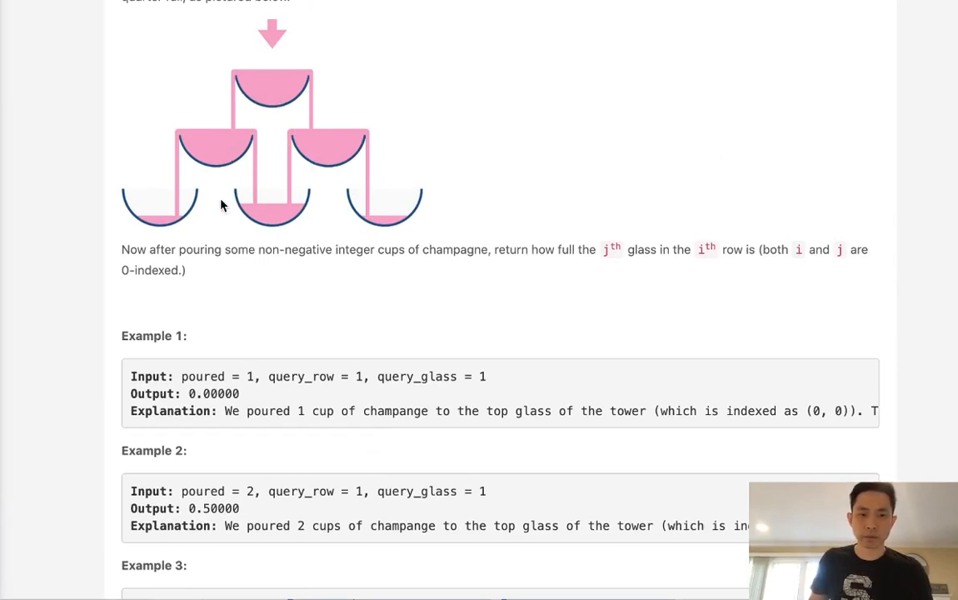
{"action": "scroll", "scroll_direction": "down", "scroll_amount": 3}
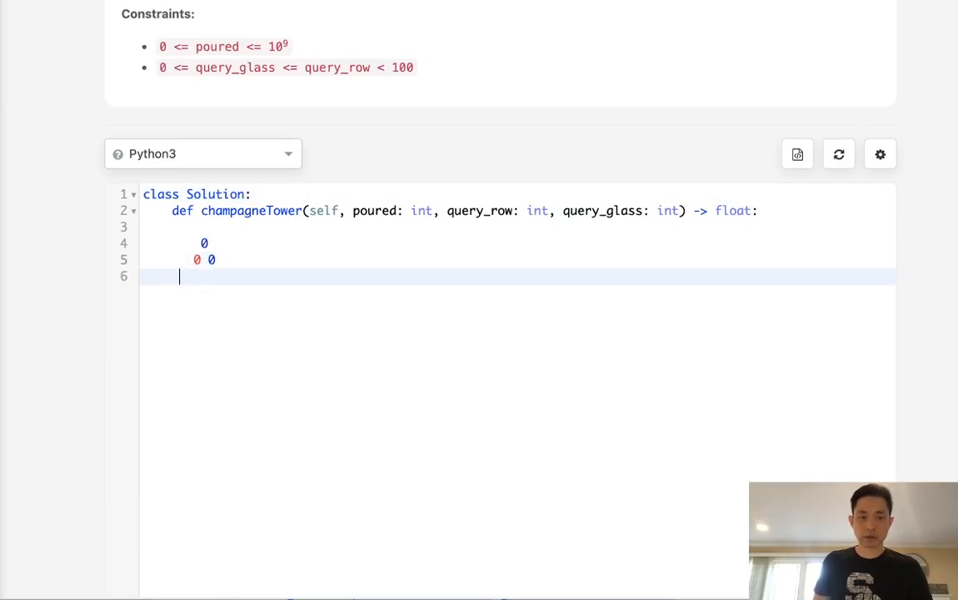
{"action": "type", "text": "0 0 0"}
{"action": "left_click", "coordinate": [518, 242]}
{"action": "type", "text": "4"}
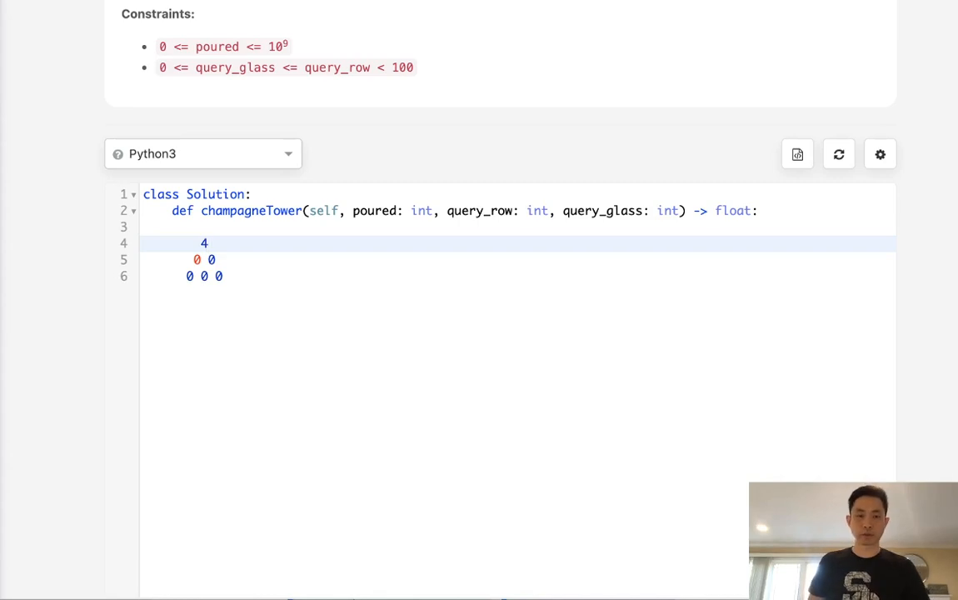
{"action": "type", "text": "."}
{"action": "type", "text": "1    3"}
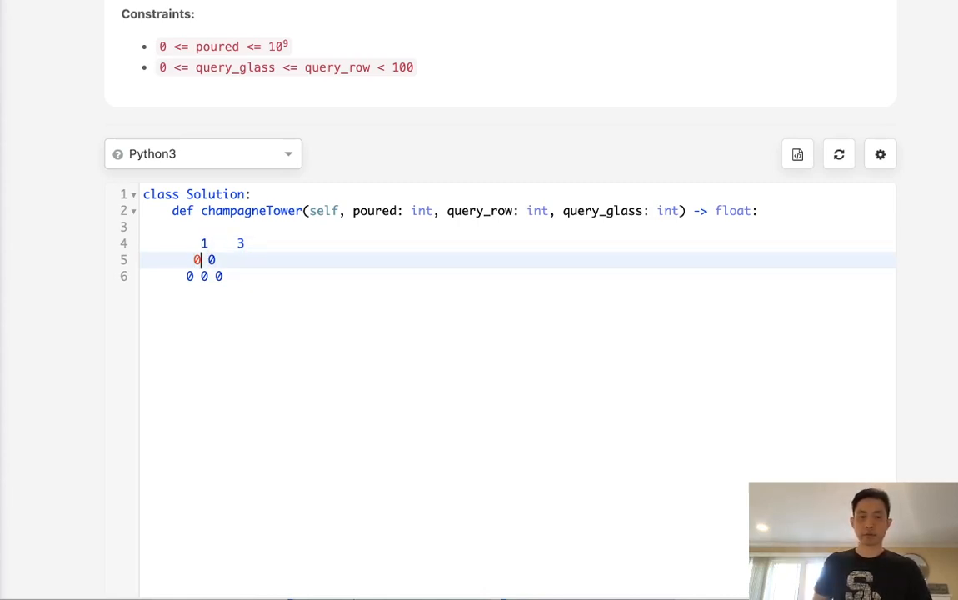
{"action": "type", "text": "1.5"}
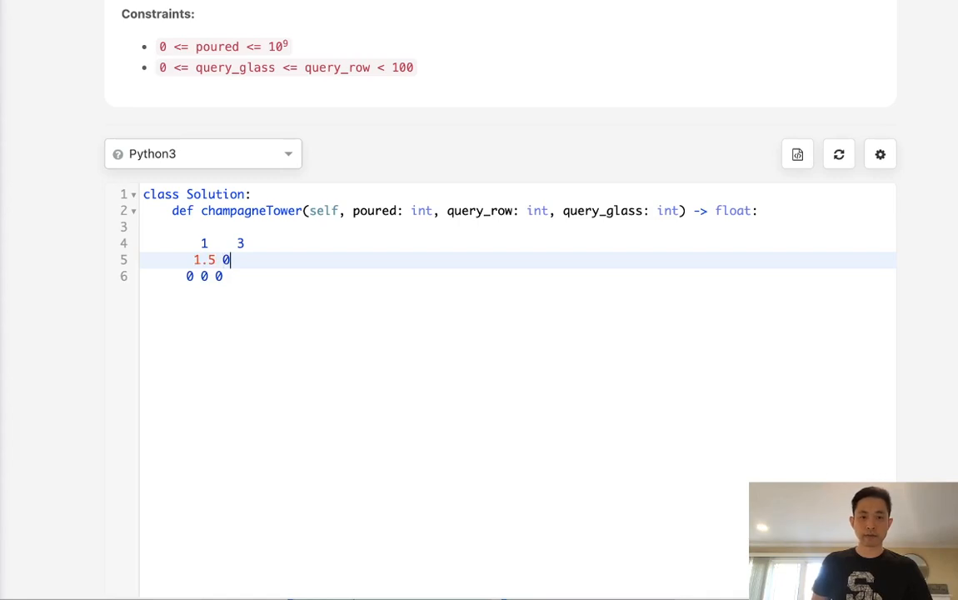
{"action": "type", "text": ".5"}
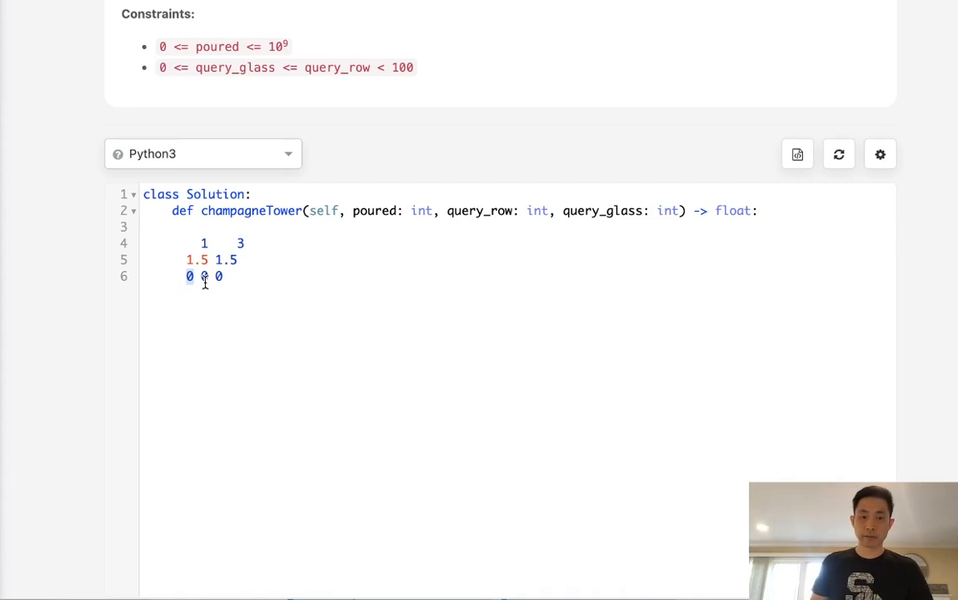
Step: Correct the bottom row of the sketch to 0.25 0.5 0.25
{"action": "type", "text": ".25"}
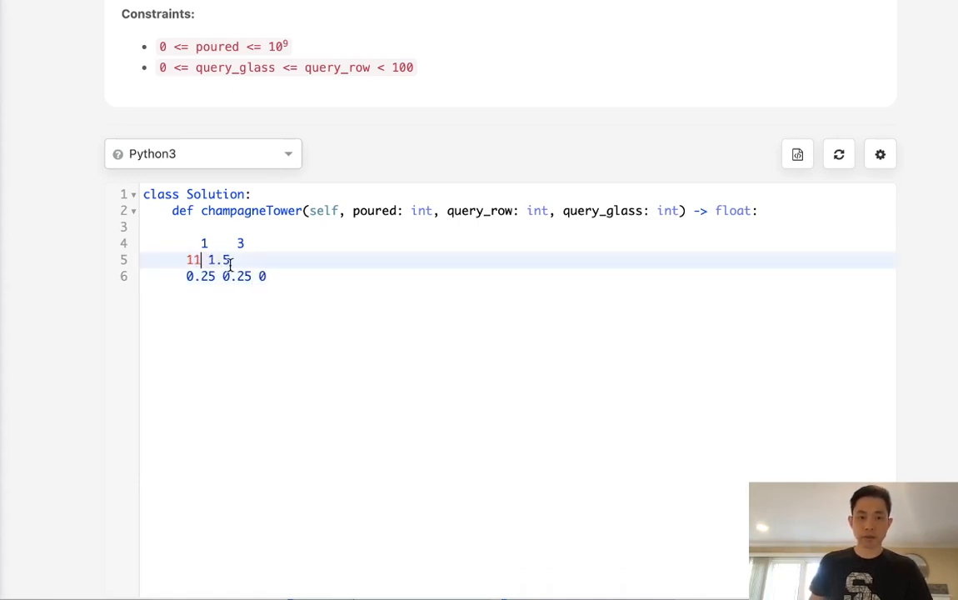
{"action": "key", "text": "Backspace"}
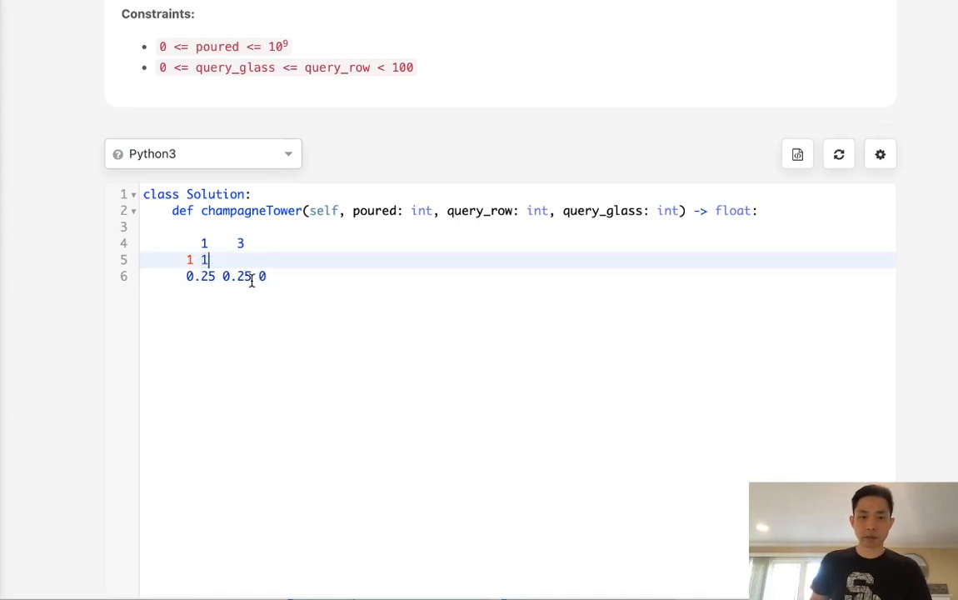
{"action": "double_click", "coordinate": [236, 276]}
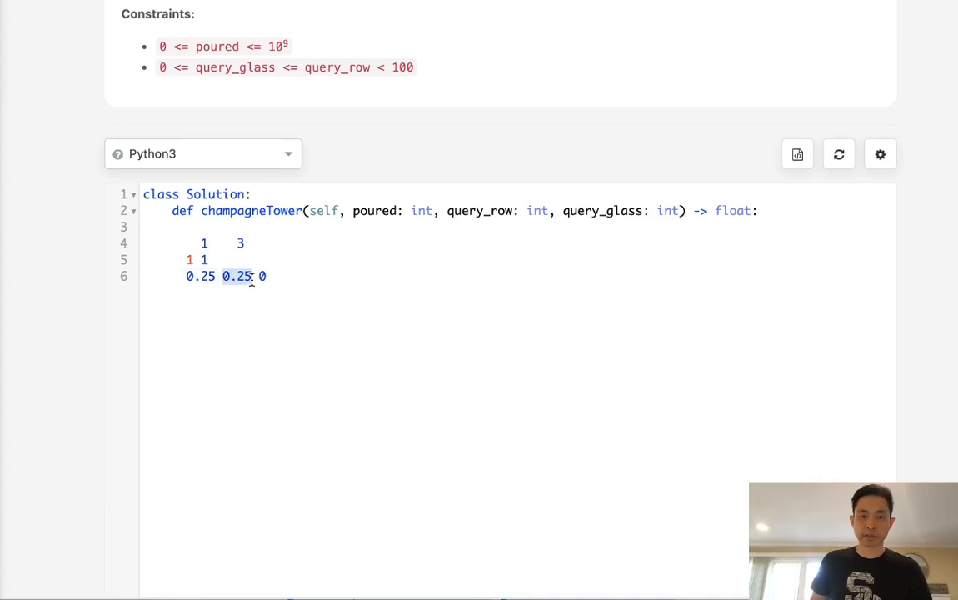
{"action": "type", "text": "0.5"}
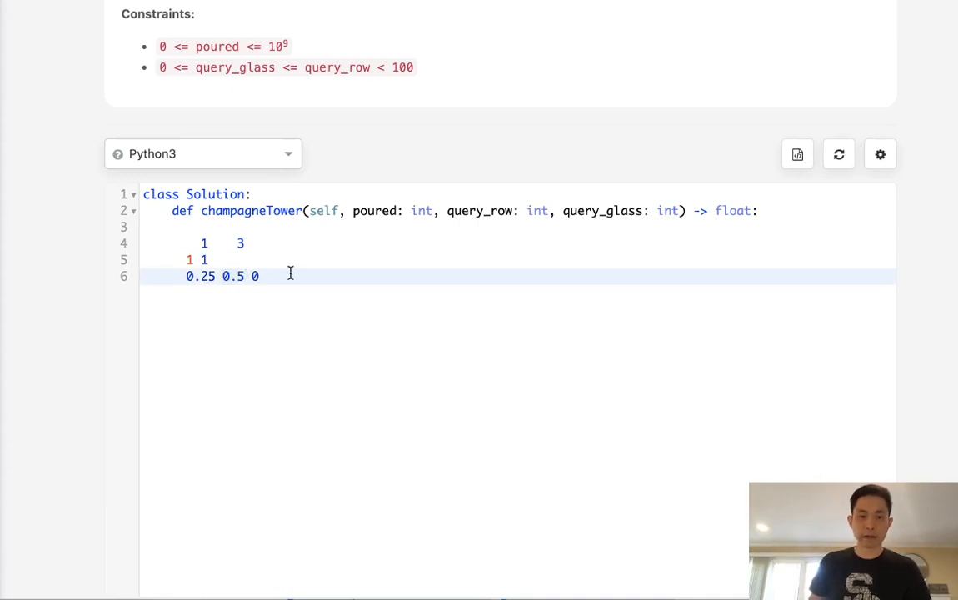
{"action": "type", "text": ".25"}
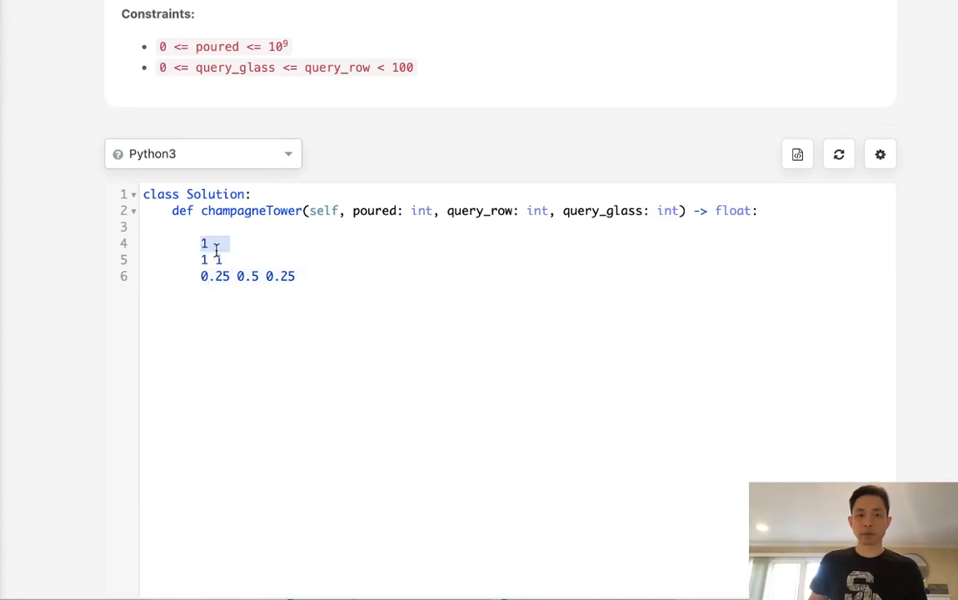
Step: Erase the pyramid sketch lines, leaving the champagneTower method body empty
{"action": "left_click", "coordinate": [295, 275]}
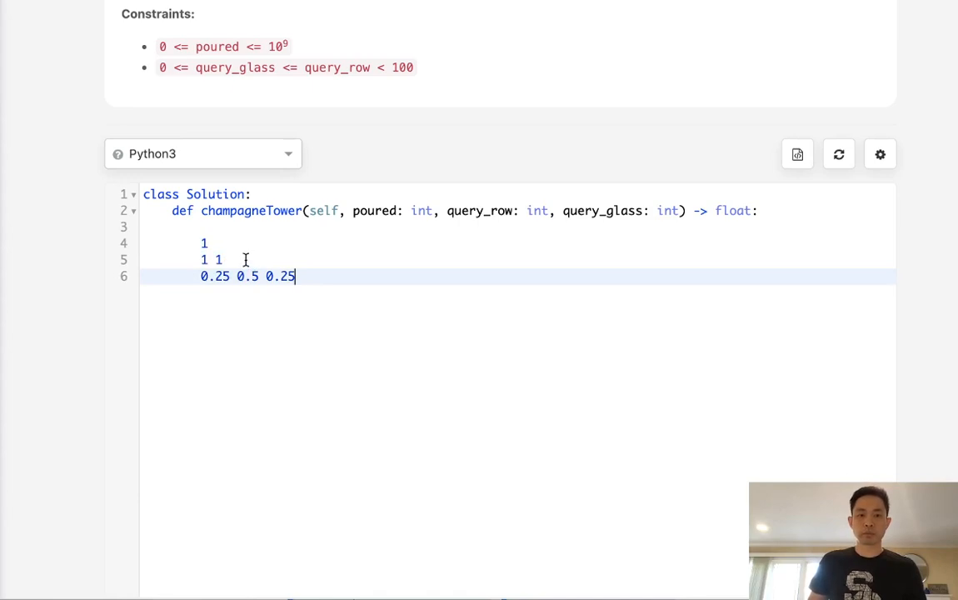
{"action": "mouse_move", "coordinate": [236, 259]}
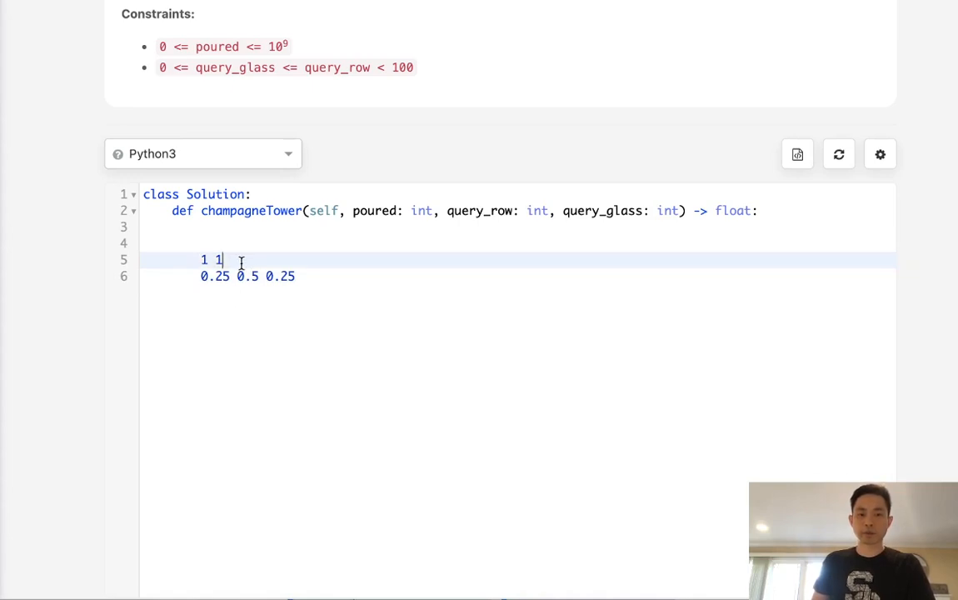
{"action": "mouse_move", "coordinate": [198, 237]}
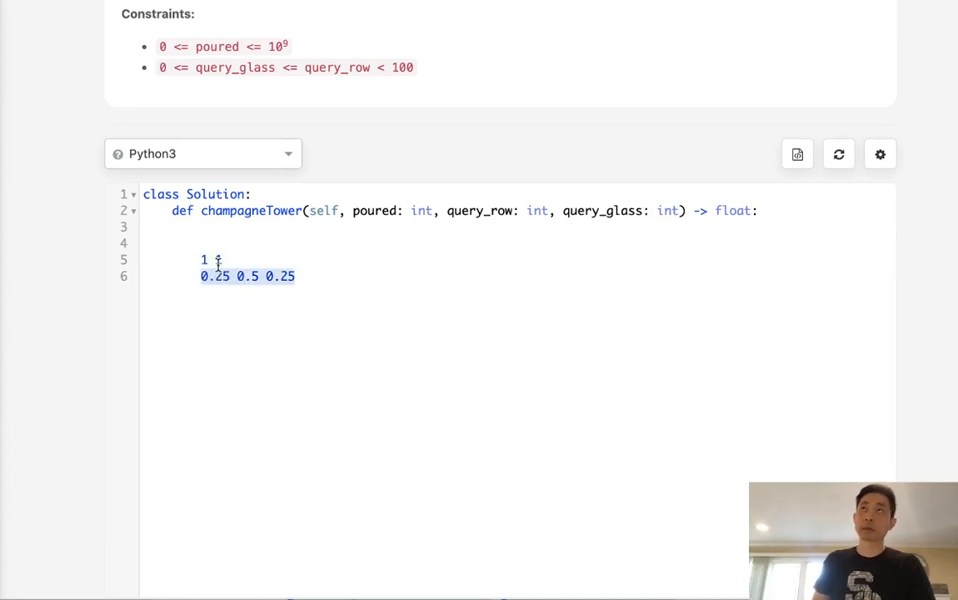
{"action": "type", "text": "1"}
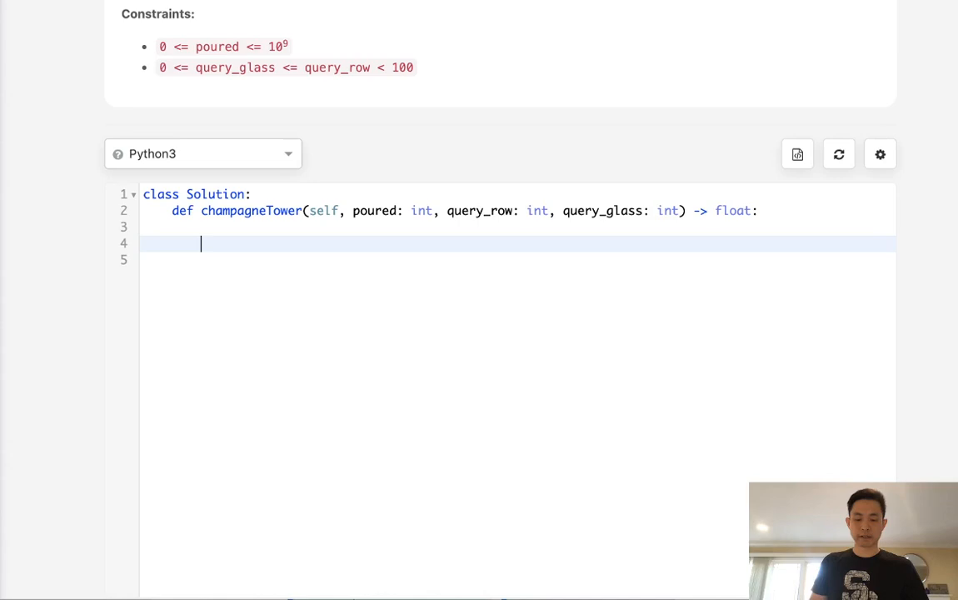
Step: Initialize glasses = [poured] and loop over range(query_row)
{"action": "type", "text": "glasses ="}
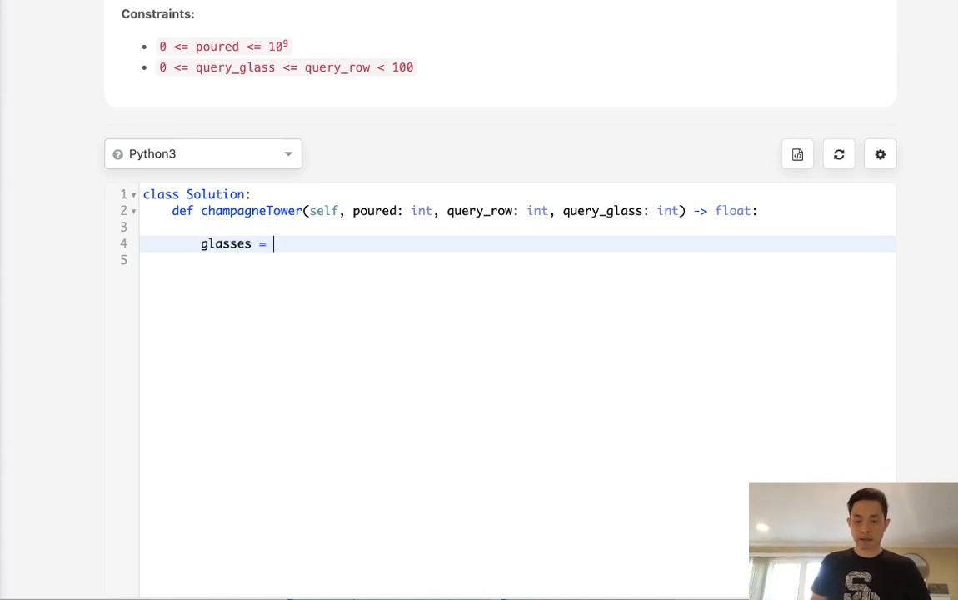
{"action": "type", "text": "[]"}
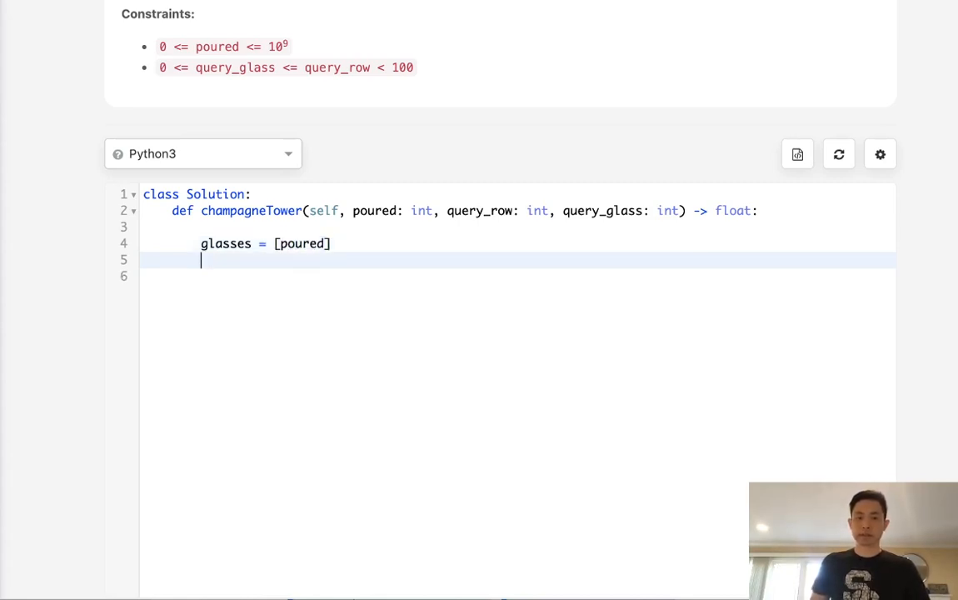
{"action": "type", "text": "f"}
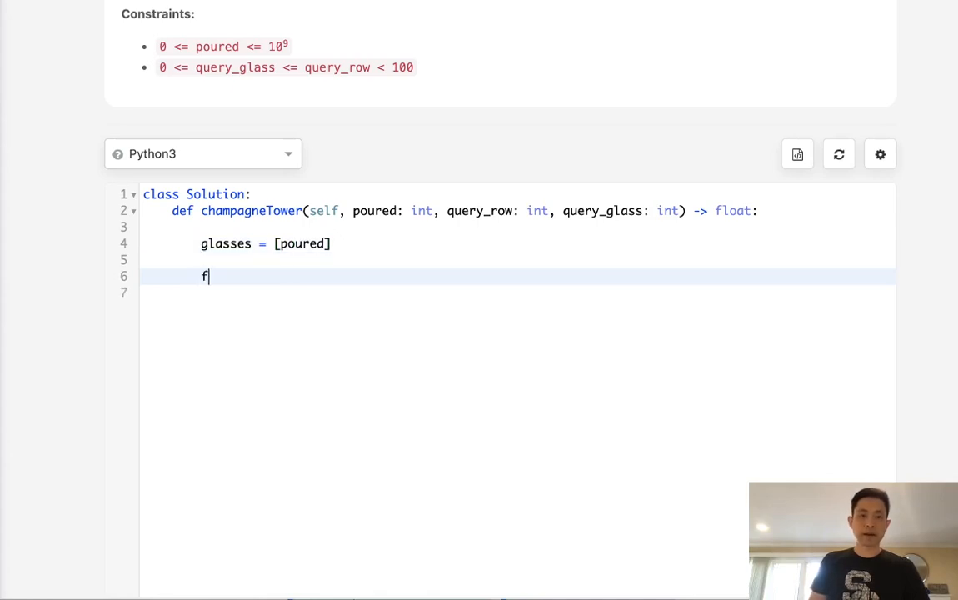
{"action": "type", "text": "or _"}
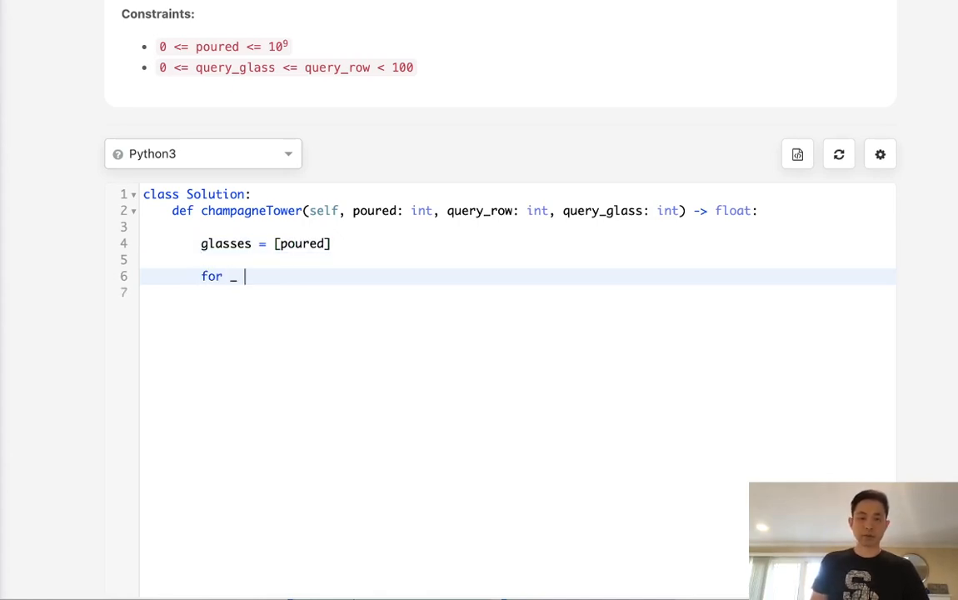
{"action": "type", "text": "in range()"}
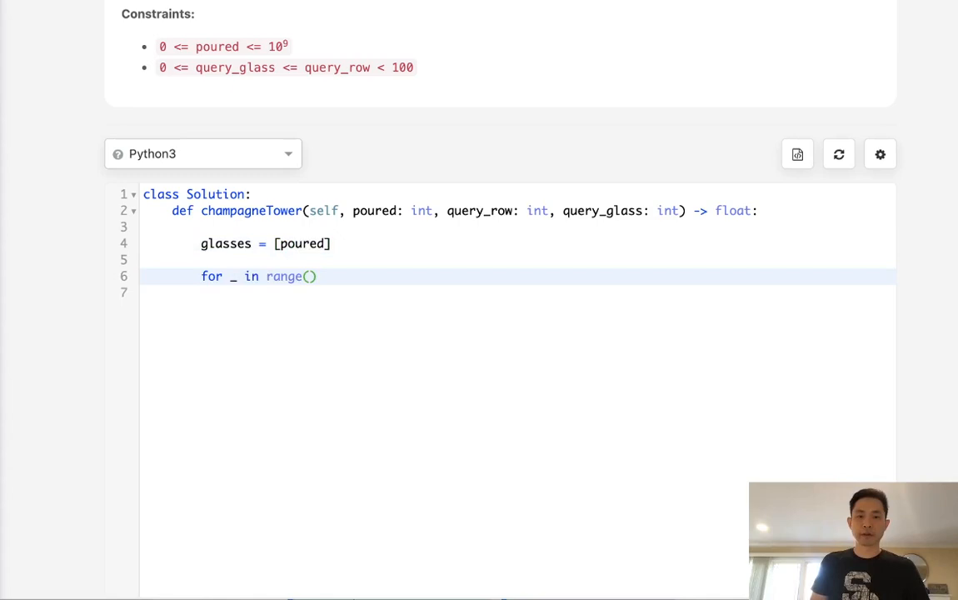
{"action": "type", "text": "query_rw"}
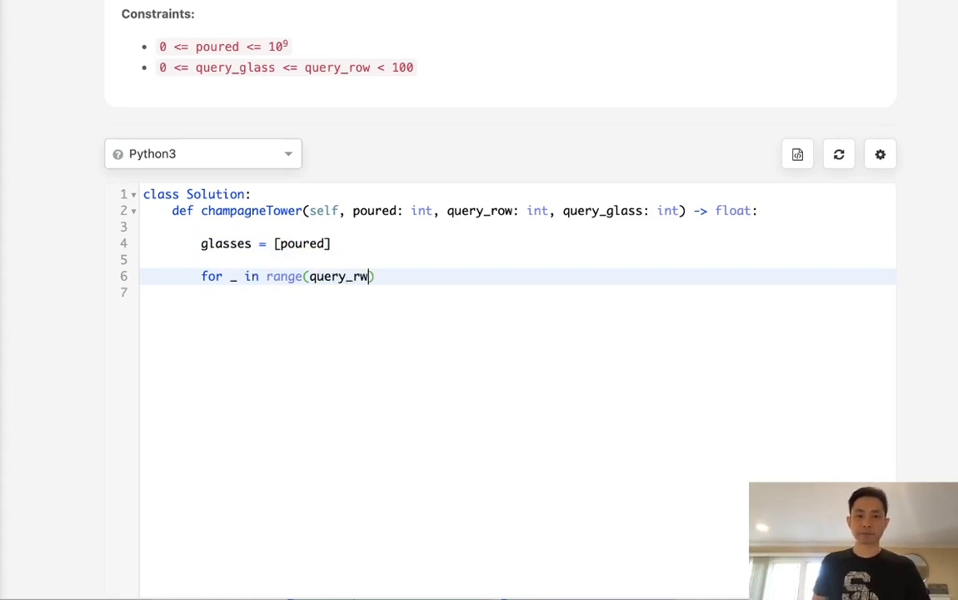
{"action": "type", "text": "ow"}
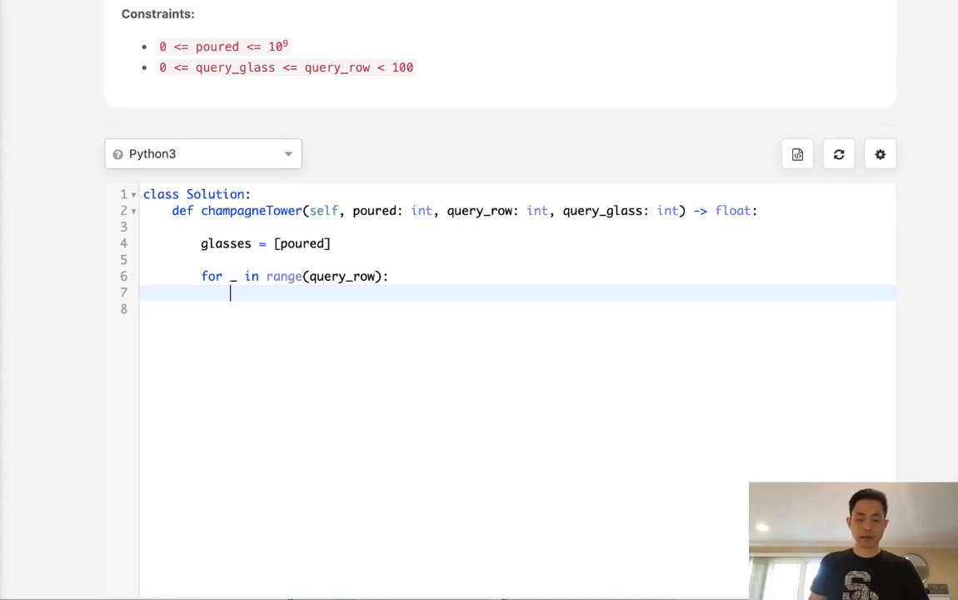
Step: Build the next row as temp = [0]*(len(glasses)+1)
{"action": "type", "text": "temp = [0"}
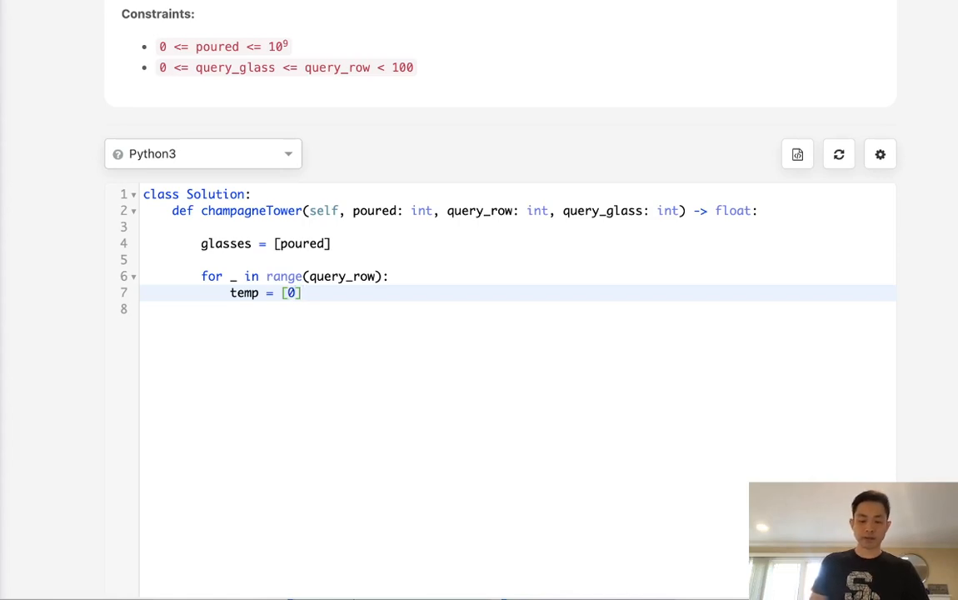
{"action": "type", "text": "*"}
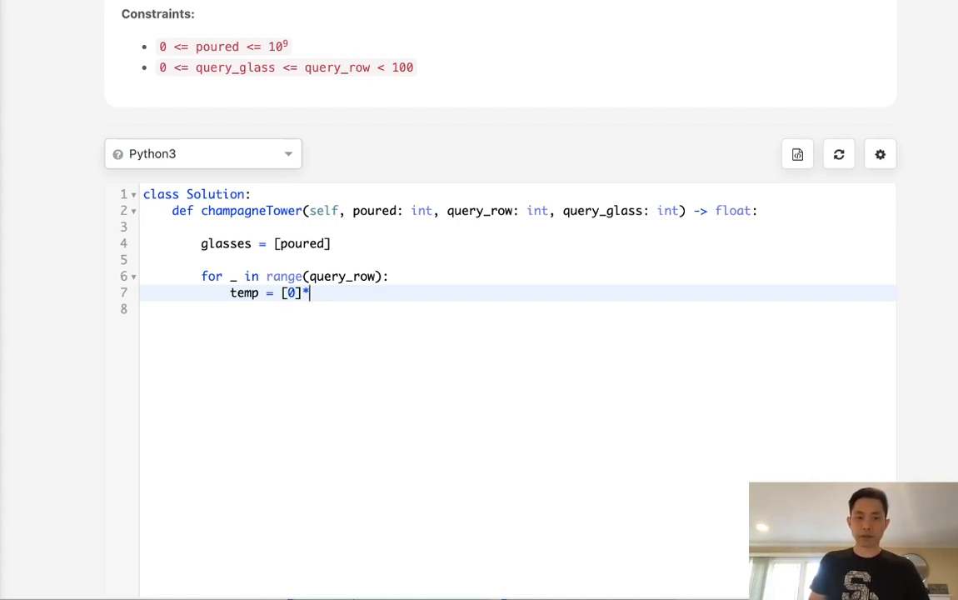
{"action": "type", "text": "l"}
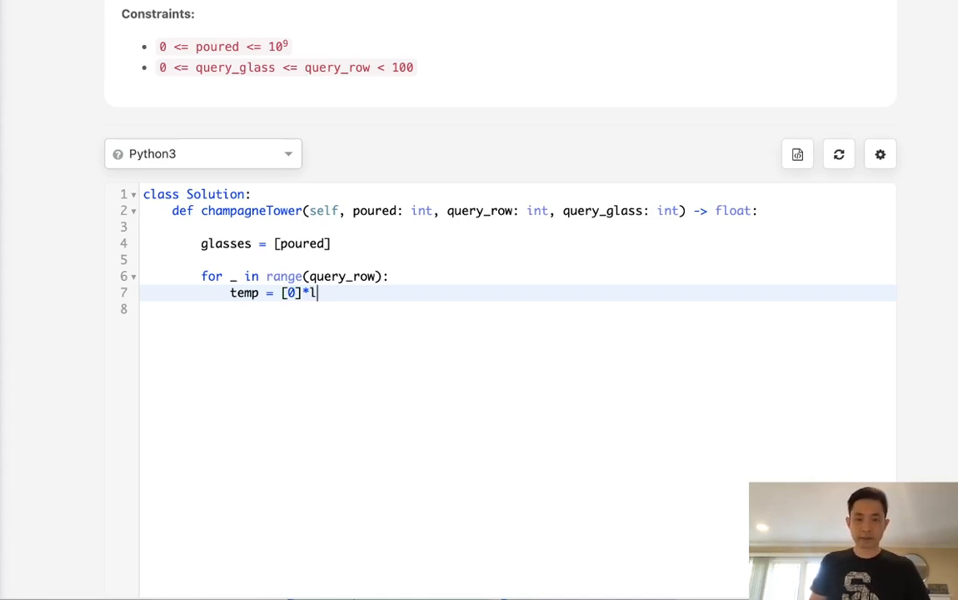
{"action": "type", "text": "en(glasses"}
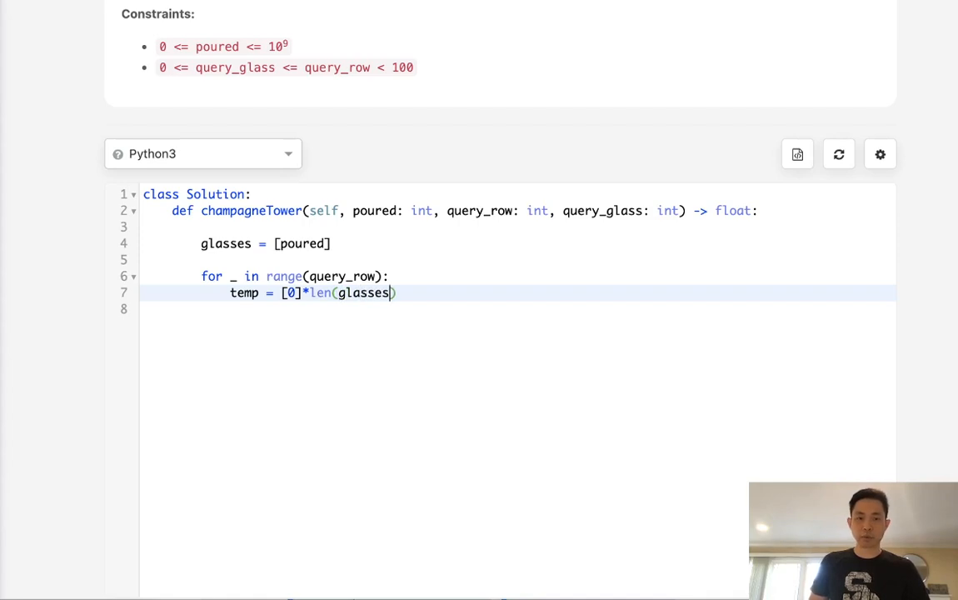
{"action": "type", "text": "+1"}
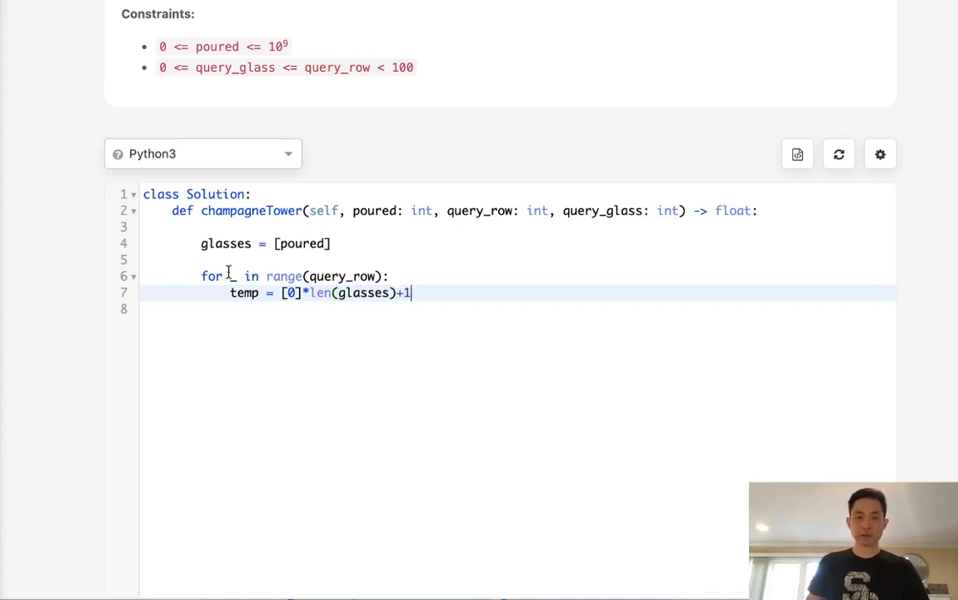
{"action": "type", "text": "("}
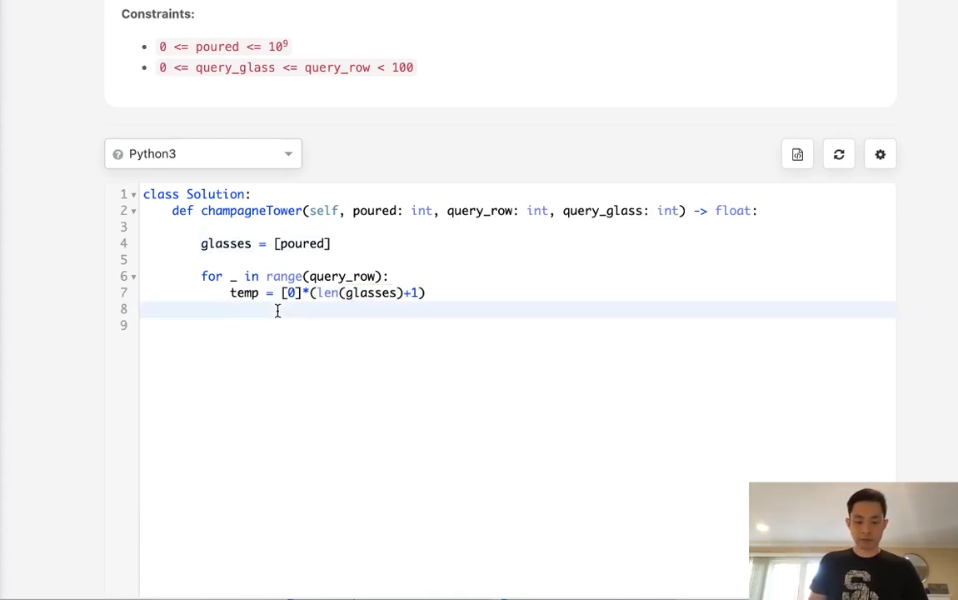
Step: Add the inner loop over glasses computing pour = (glasses[i]-1)/2
{"action": "type", "text": "for"}
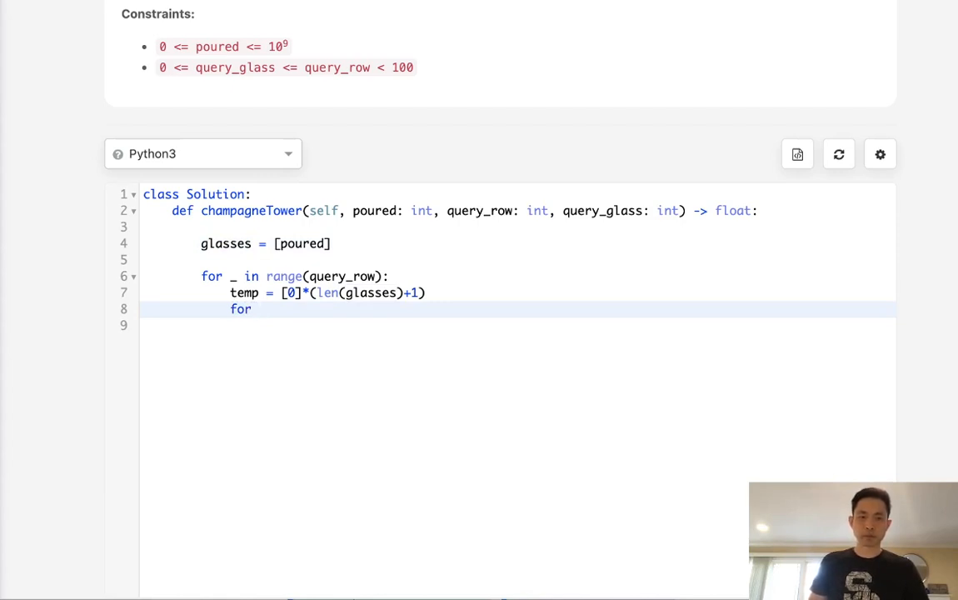
{"action": "type", "text": "i in ran"}
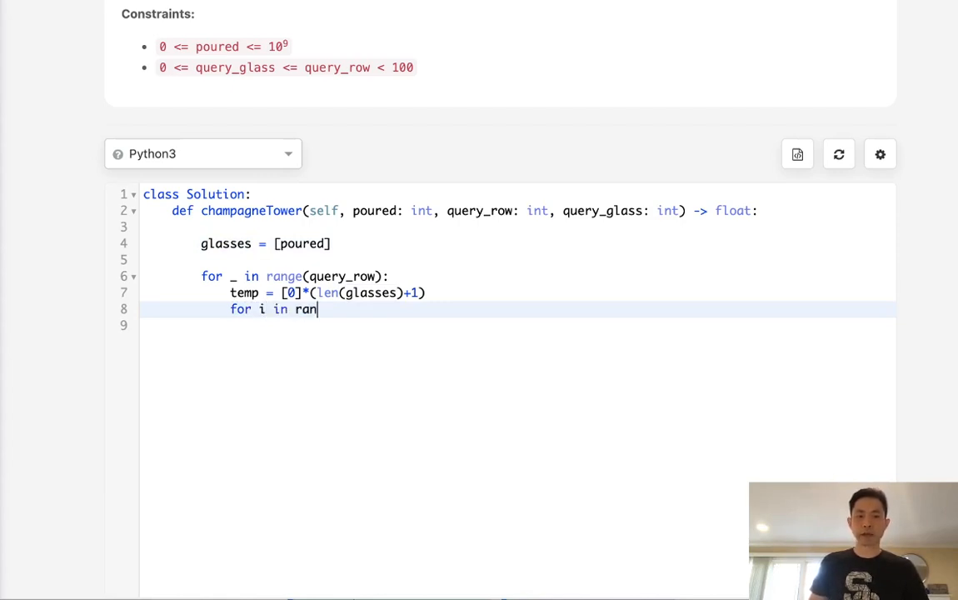
{"action": "type", "text": "ge(glasses):"}
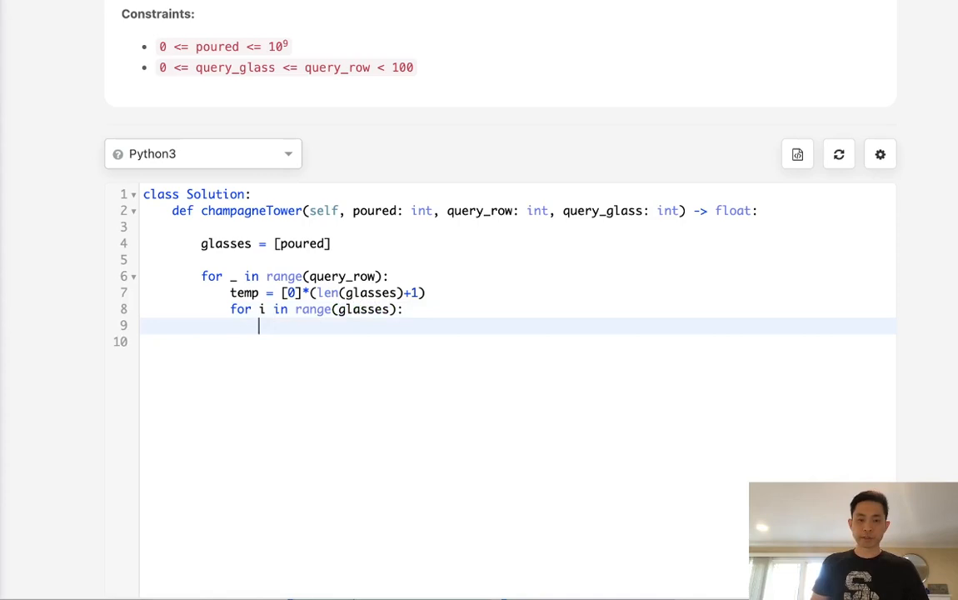
{"action": "type", "text": "pour ="}
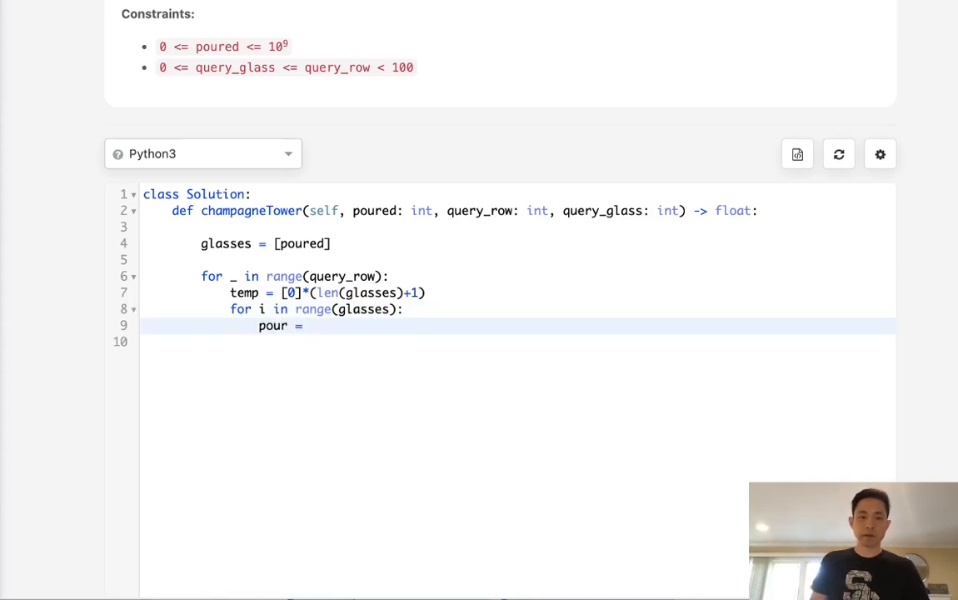
{"action": "type", "text": "gla"}
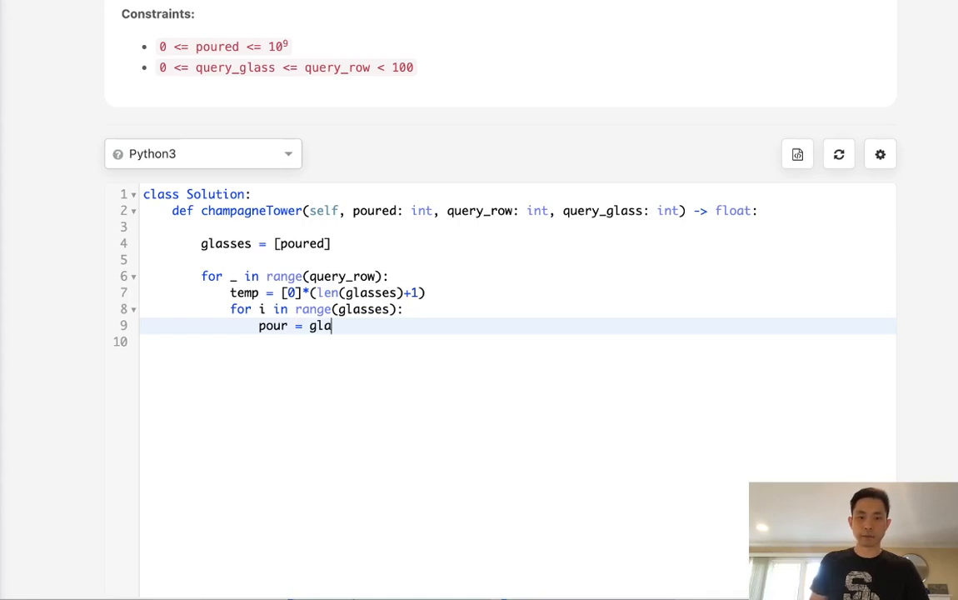
{"action": "type", "text": "sses[i]"}
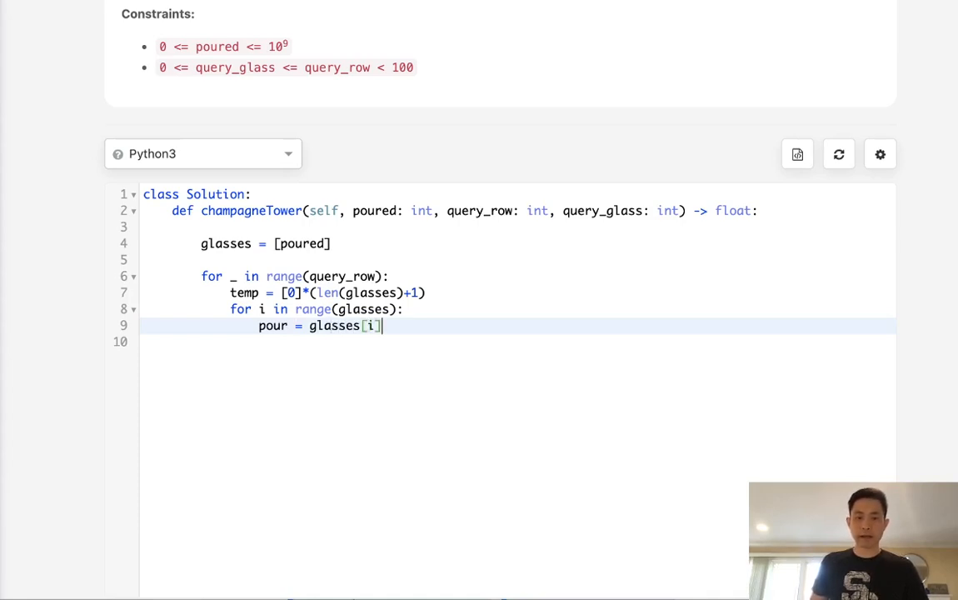
{"action": "type", "text": "-1"}
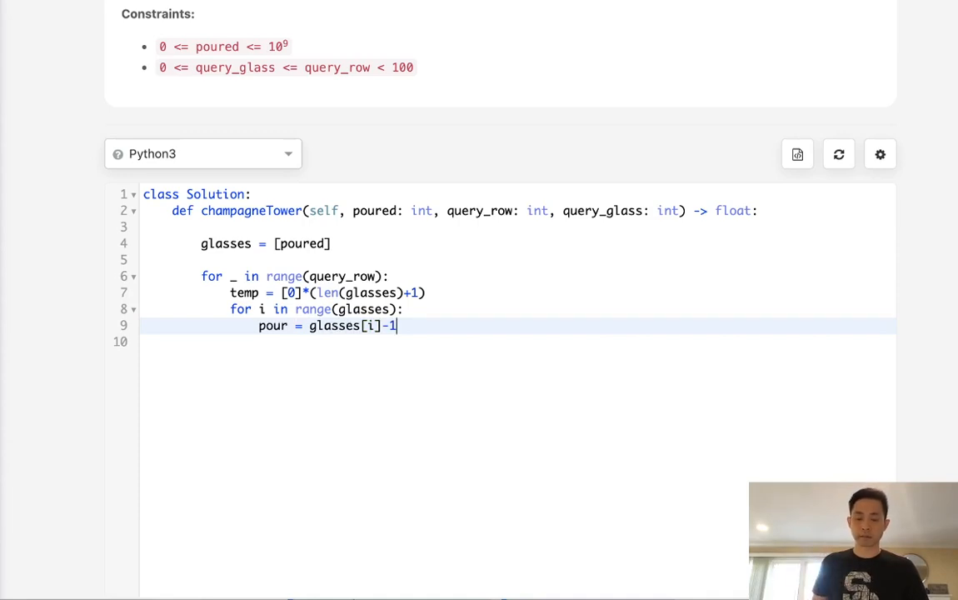
{"action": "type", "text": ")/"}
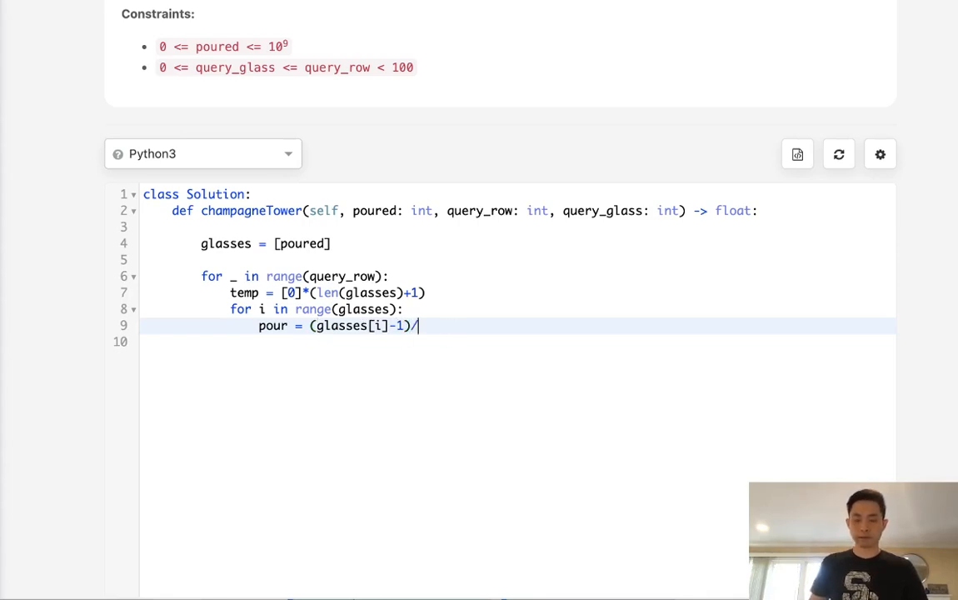
{"action": "type", "text": "2"}
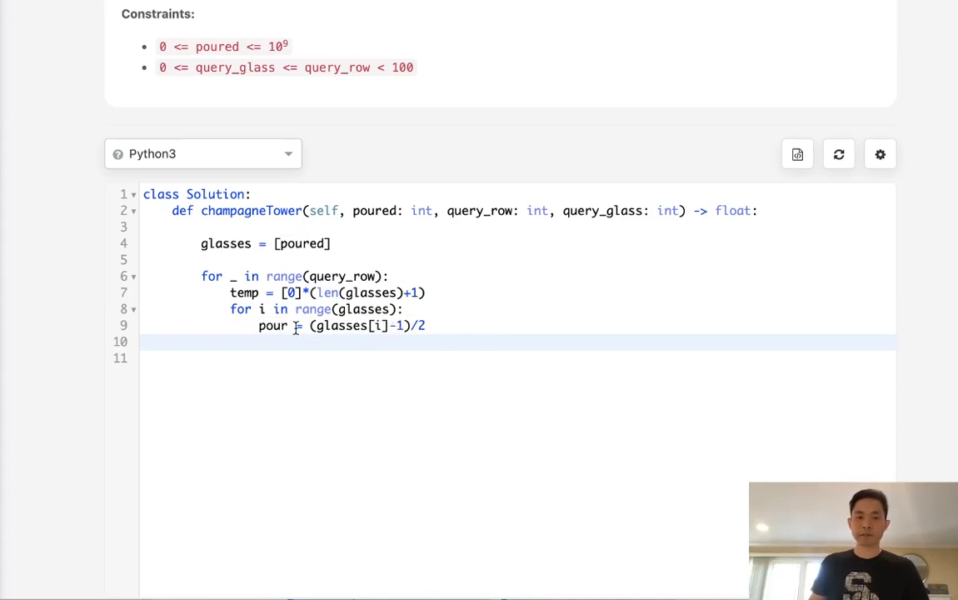
Step: When pour > 0, add it to temp[i] and temp[i+1]
{"action": "type", "text": "if"}
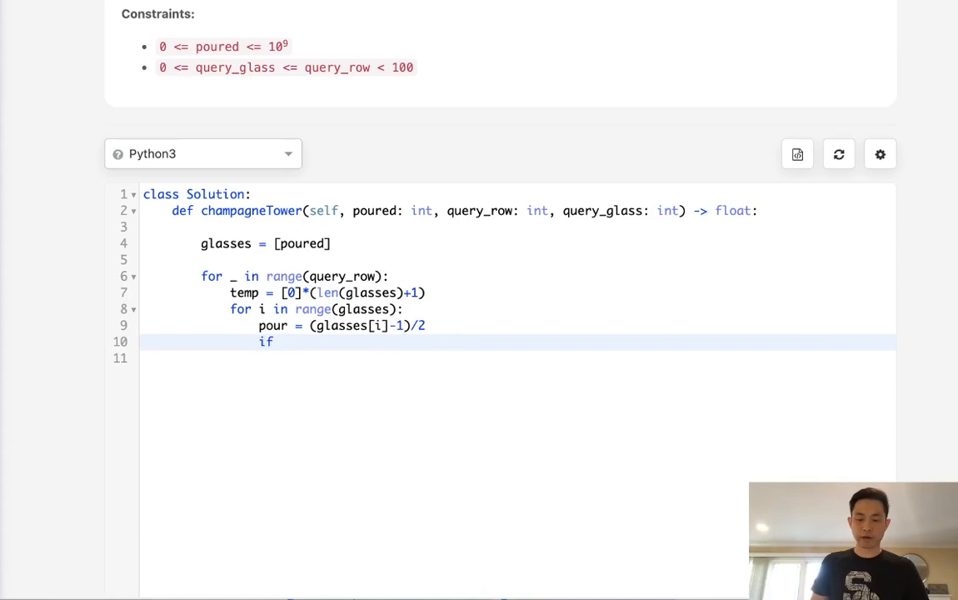
{"action": "type", "text": "pour >"}
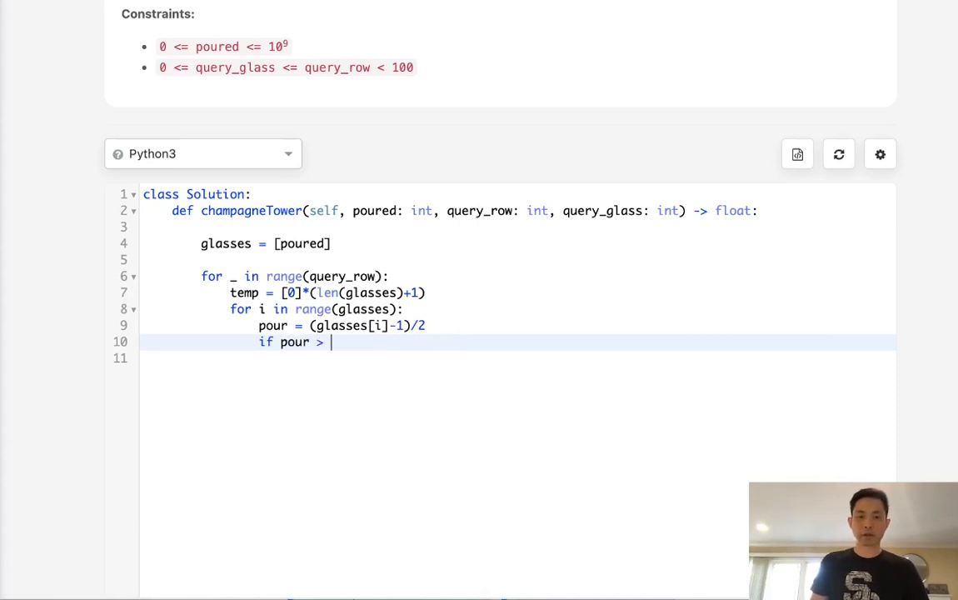
{"action": "type", "text": "1"}
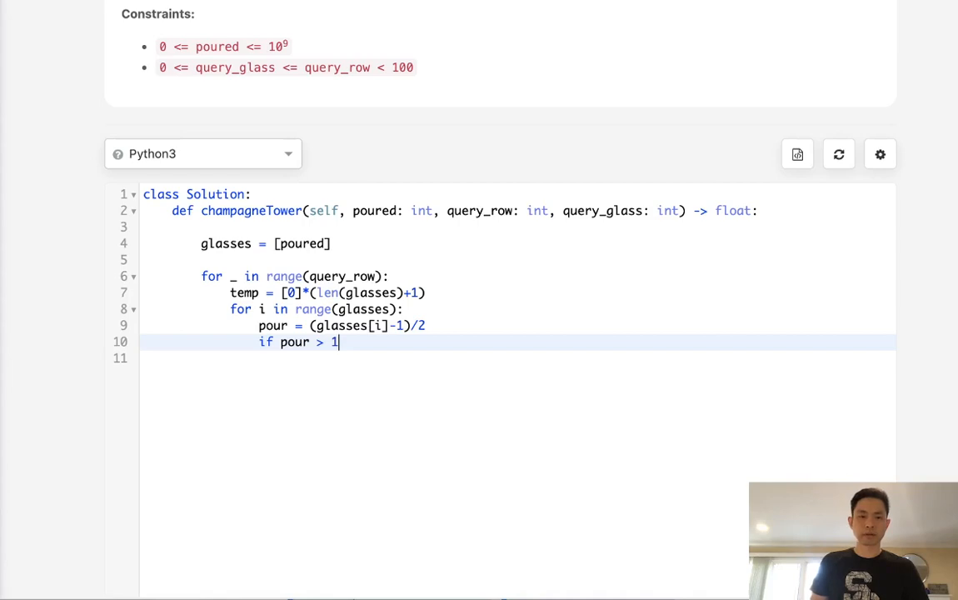
{"action": "type", "text": "0:"}
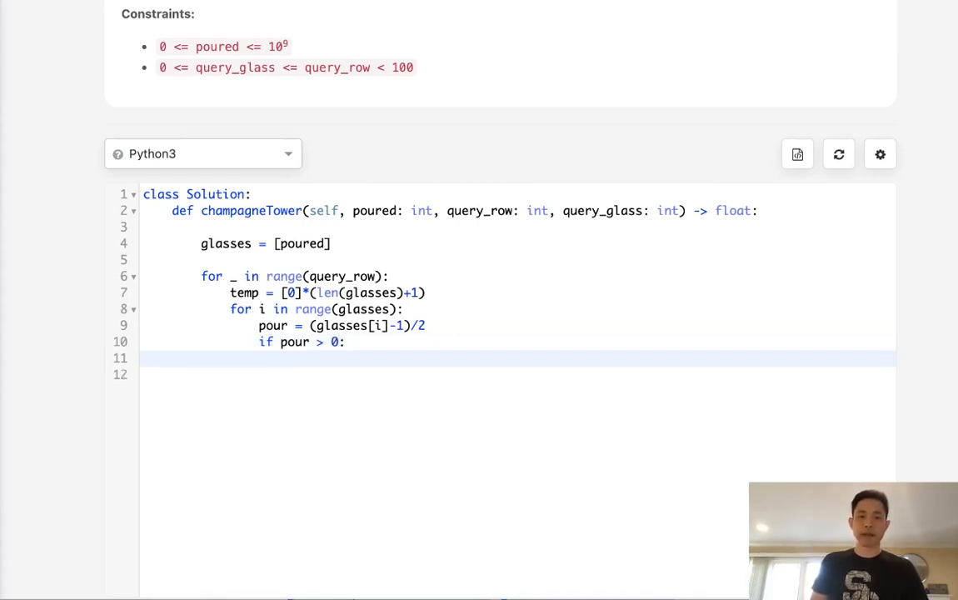
{"action": "type", "text": "gt"}
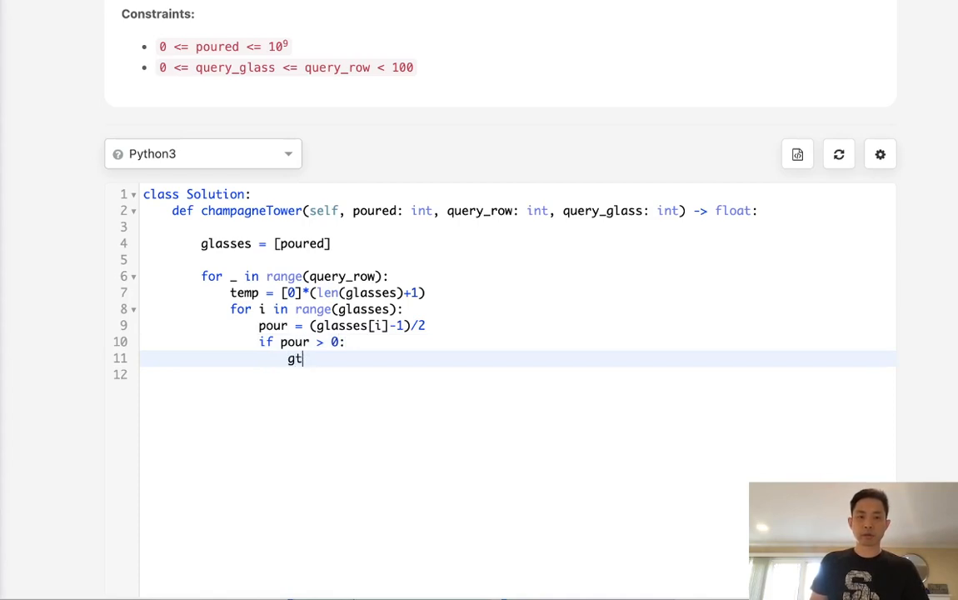
{"action": "type", "text": "temp["}
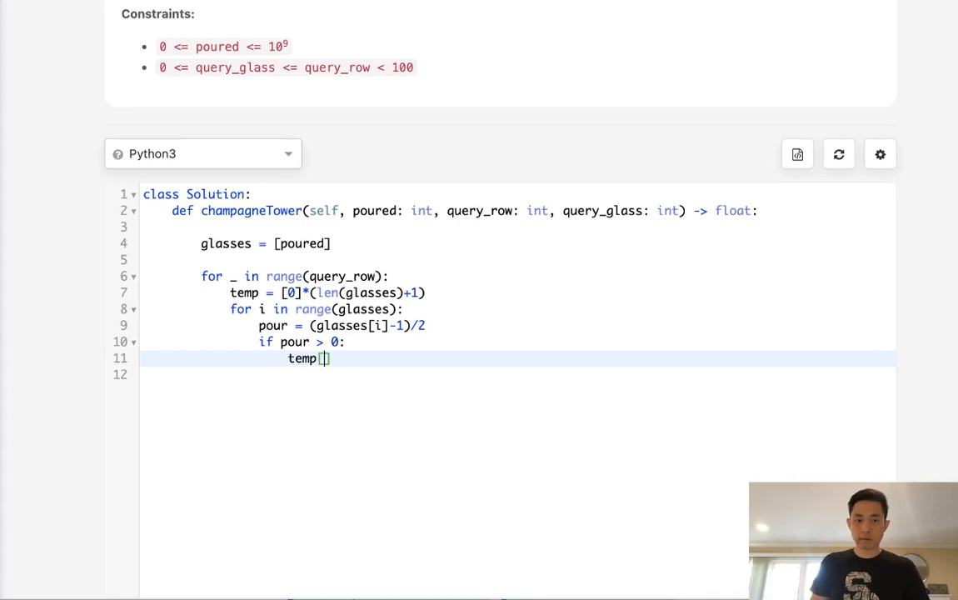
{"action": "type", "text": "i]"}
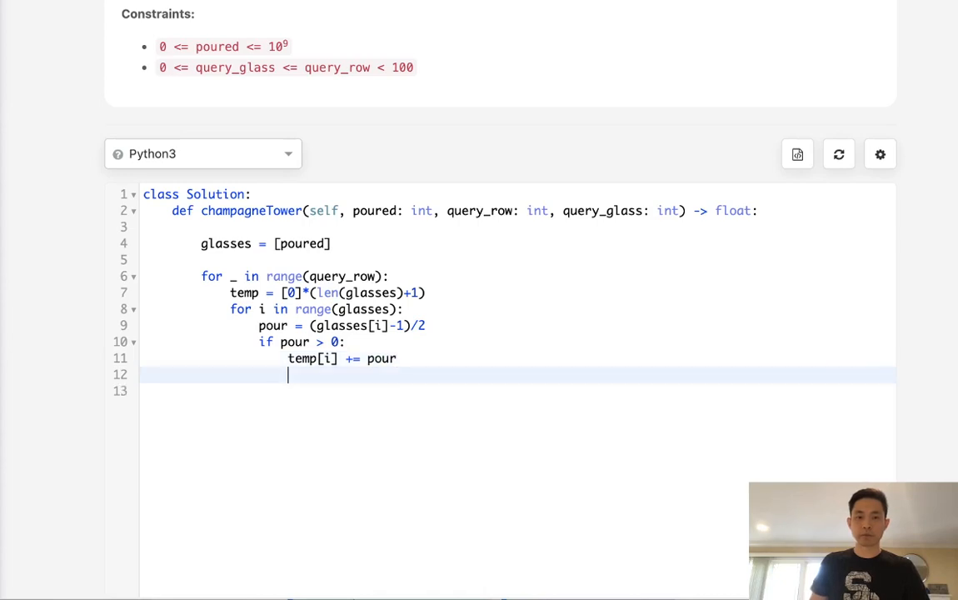
{"action": "type", "text": "temp[i]"}
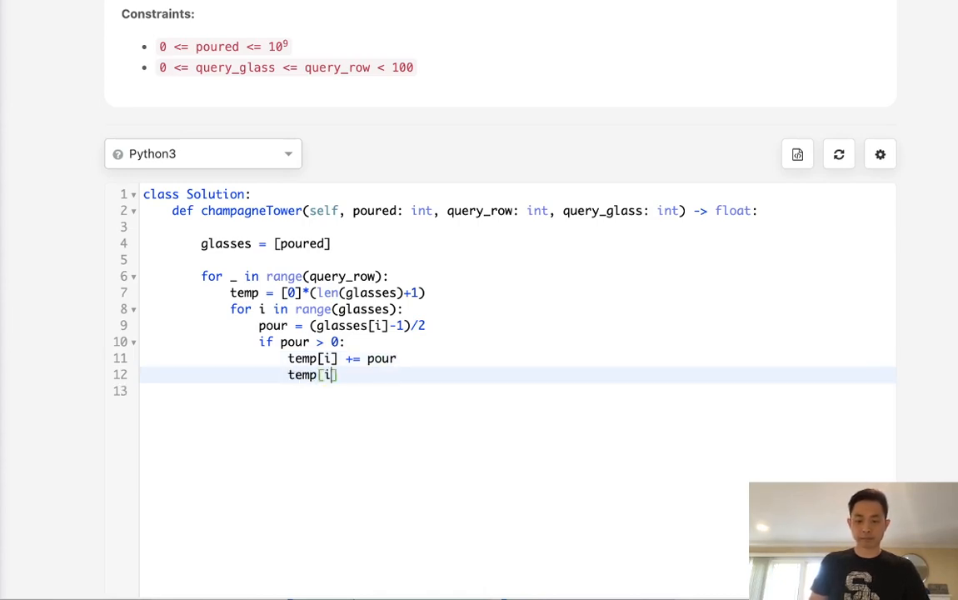
{"action": "type", "text": "+1] += pour"}
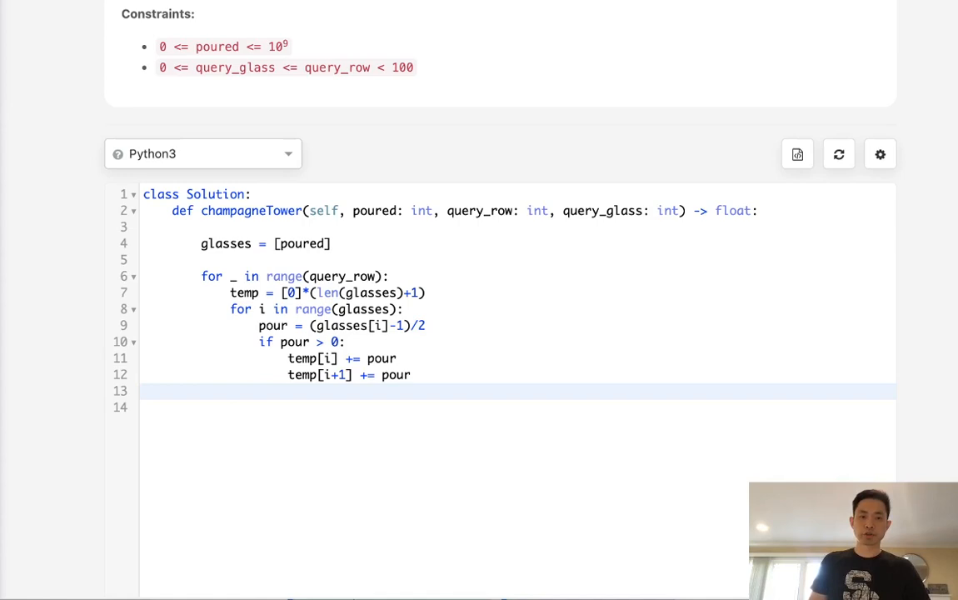
Step: Set glasses = temp at the end of the outer loop
{"action": "type", "text": "glasses ="}
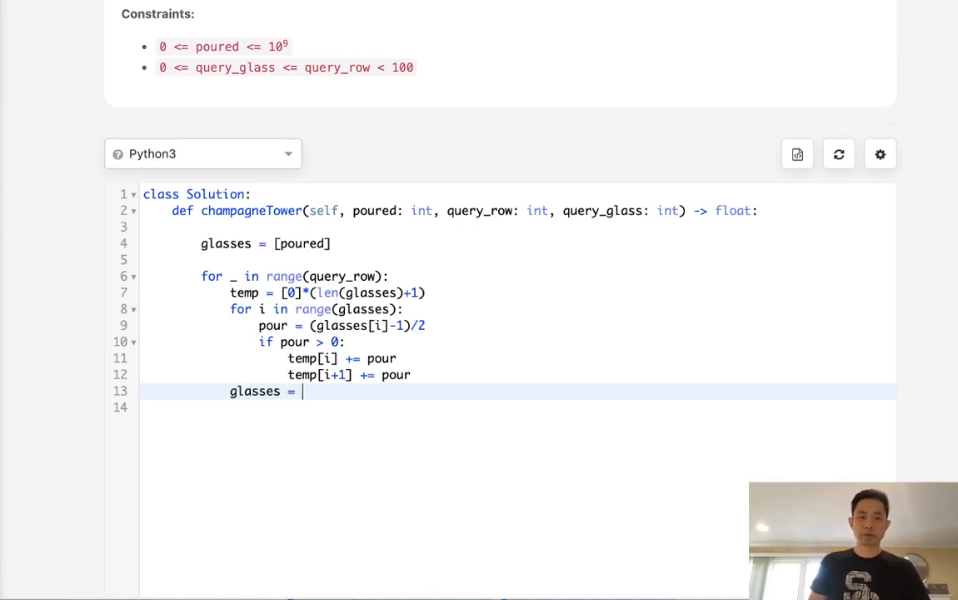
{"action": "type", "text": "pour"}
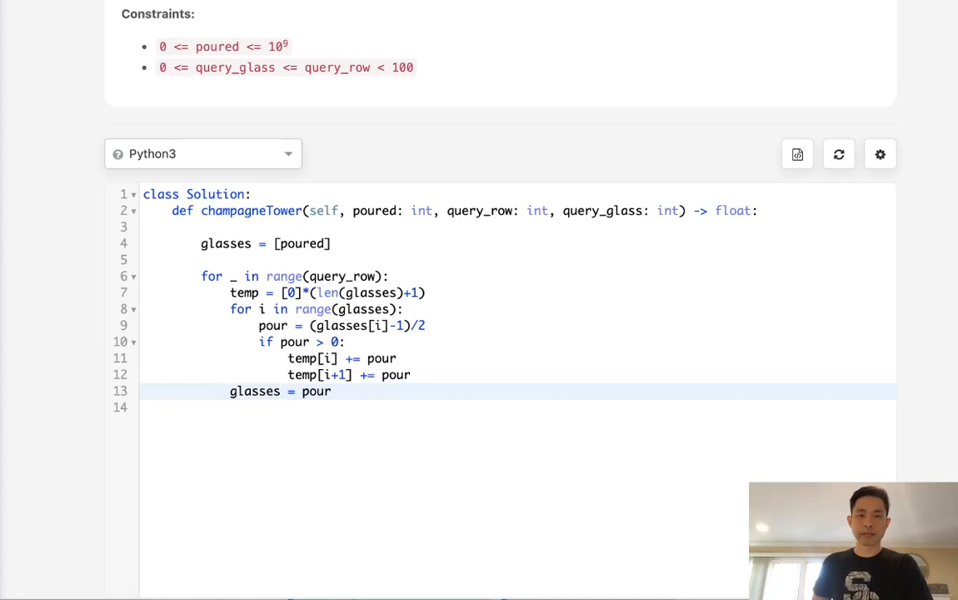
{"action": "type", "text": "t"}
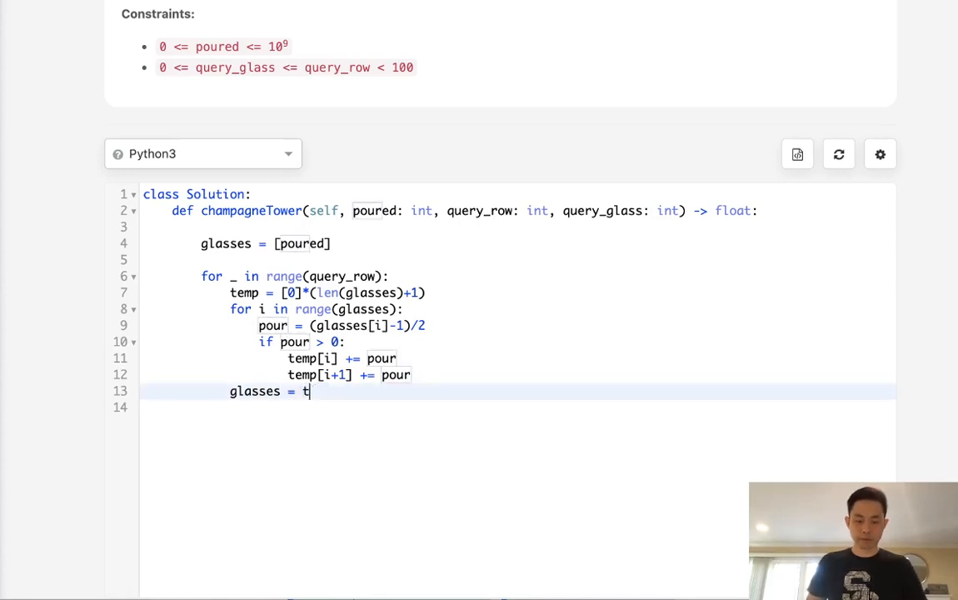
{"action": "type", "text": "emp"}
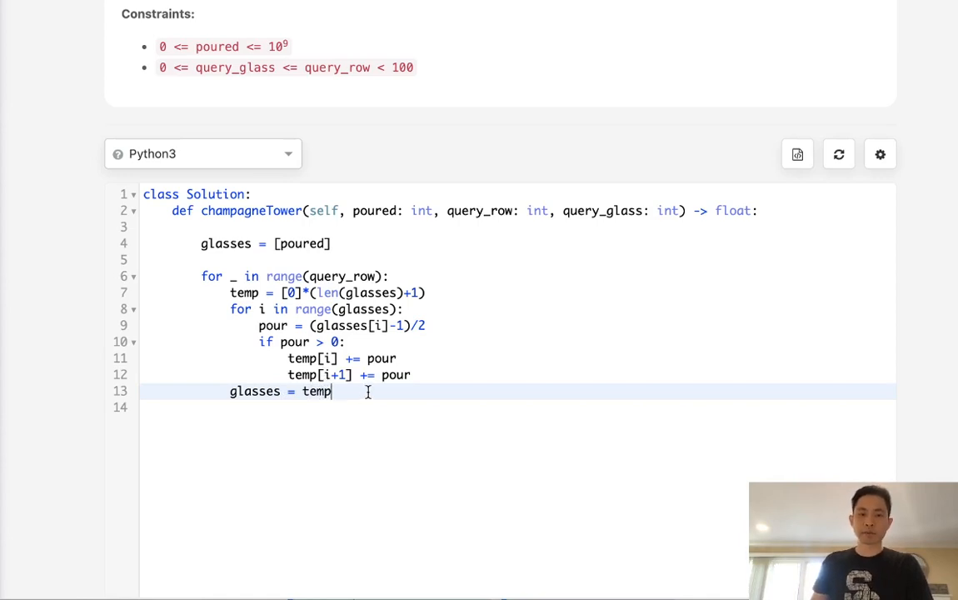
{"action": "mouse_move", "coordinate": [432, 381]}
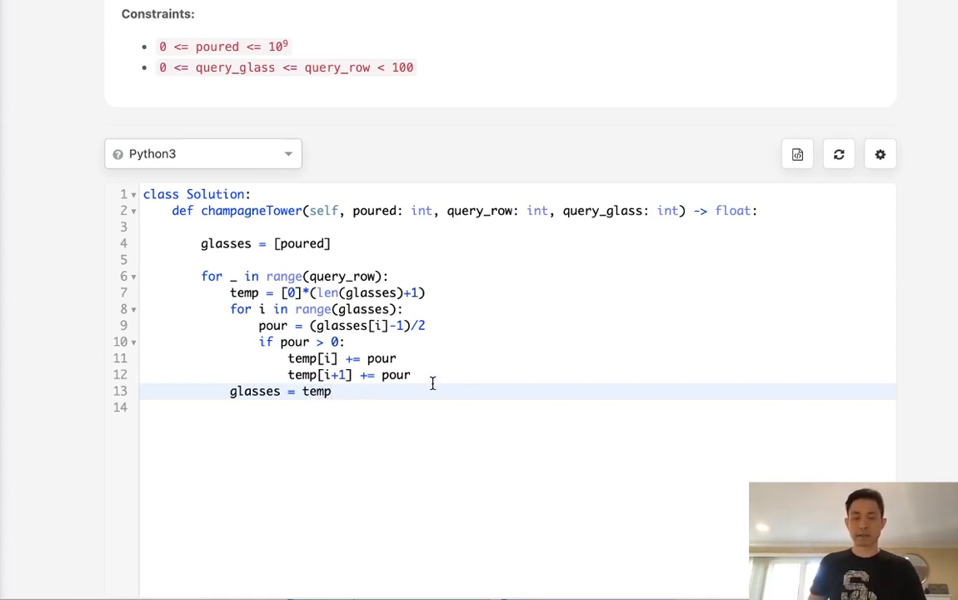
{"action": "key", "text": "Enter"}
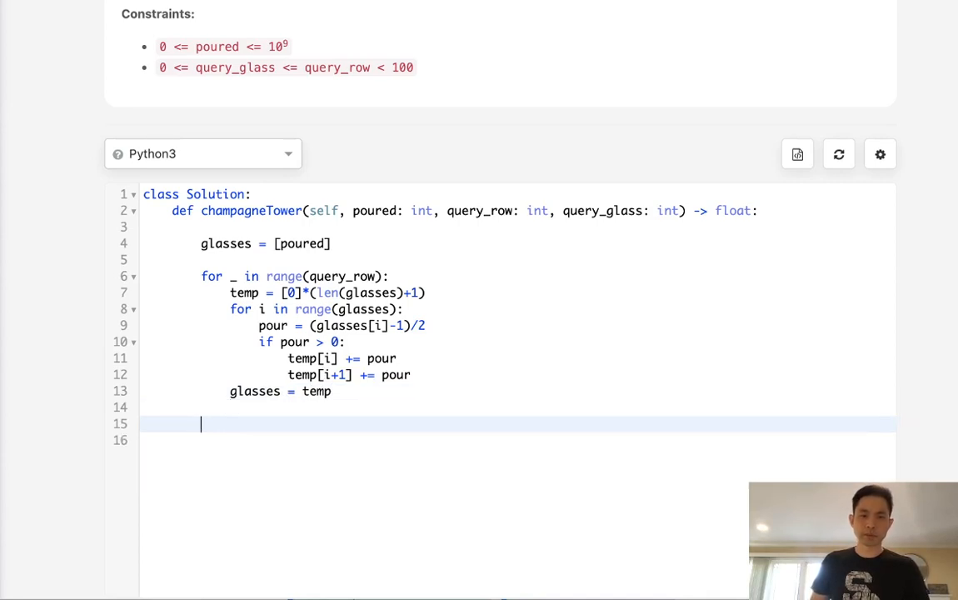
Step: Return min(1, glasses[query_glass]) after the loop
{"action": "type", "text": "return"}
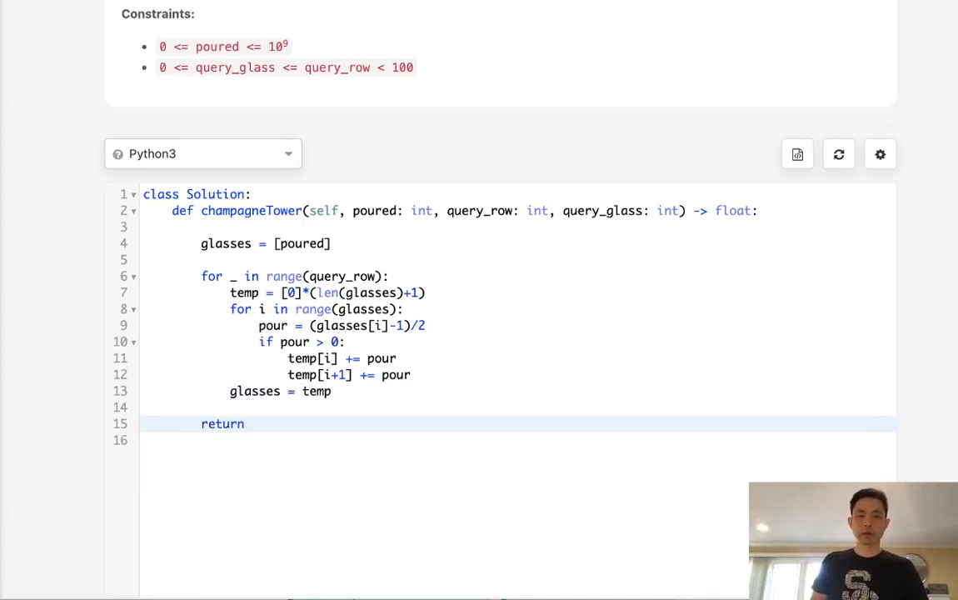
{"action": "type", "text": "glasse"}
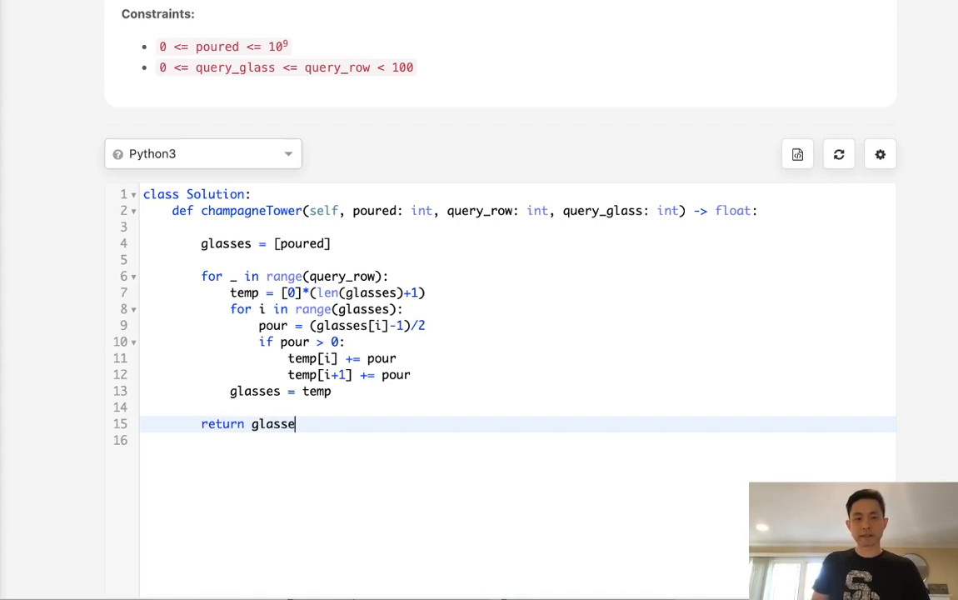
{"action": "type", "text": "[]"}
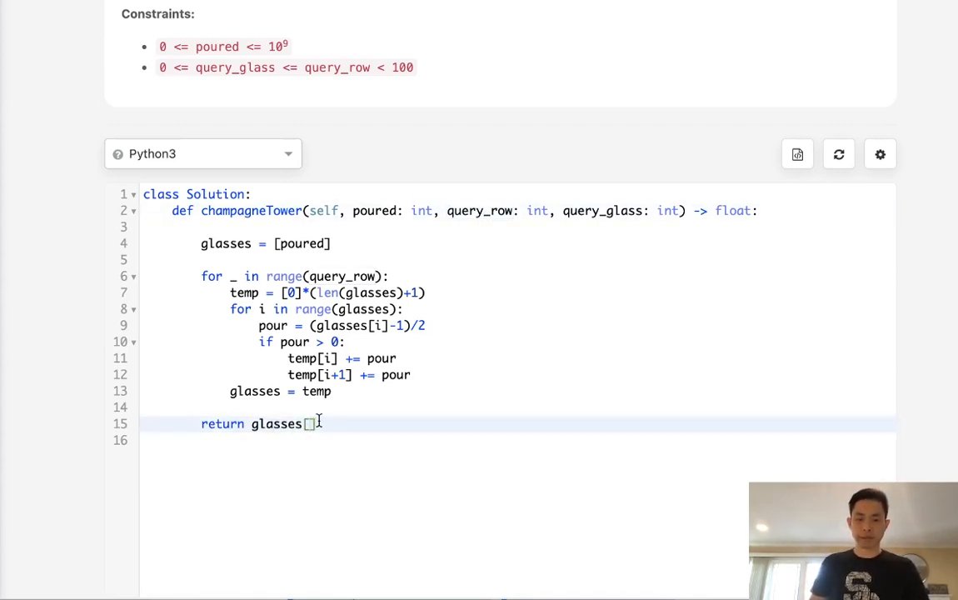
{"action": "type", "text": "query_glass"}
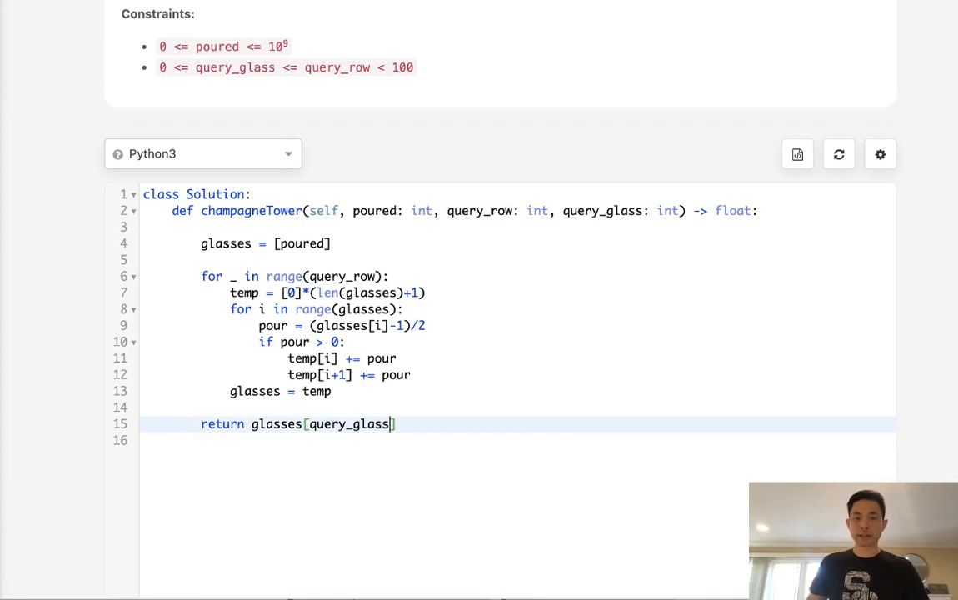
{"action": "mouse_move", "coordinate": [578, 409]}
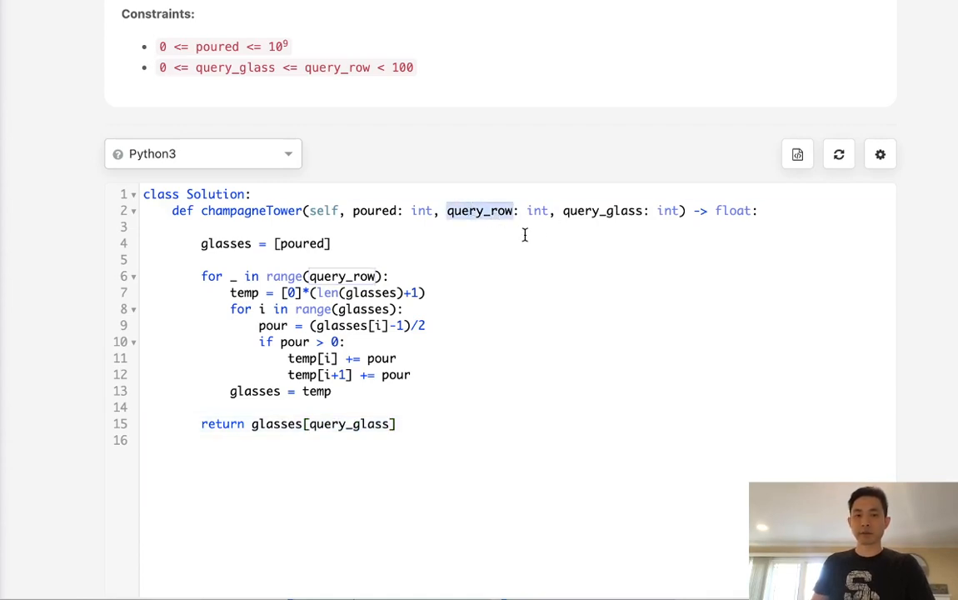
{"action": "mouse_move", "coordinate": [491, 215]}
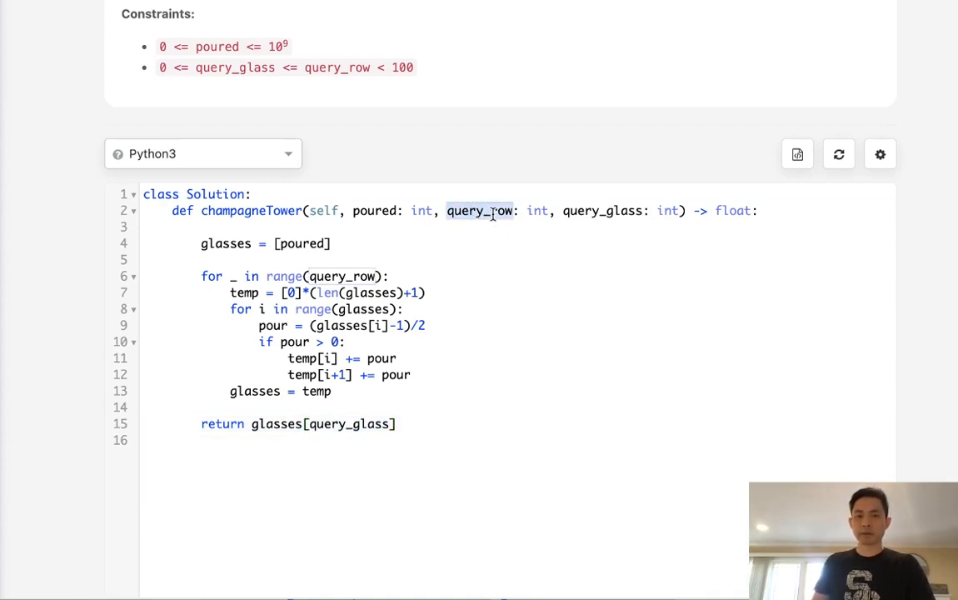
{"action": "mouse_move", "coordinate": [343, 218]}
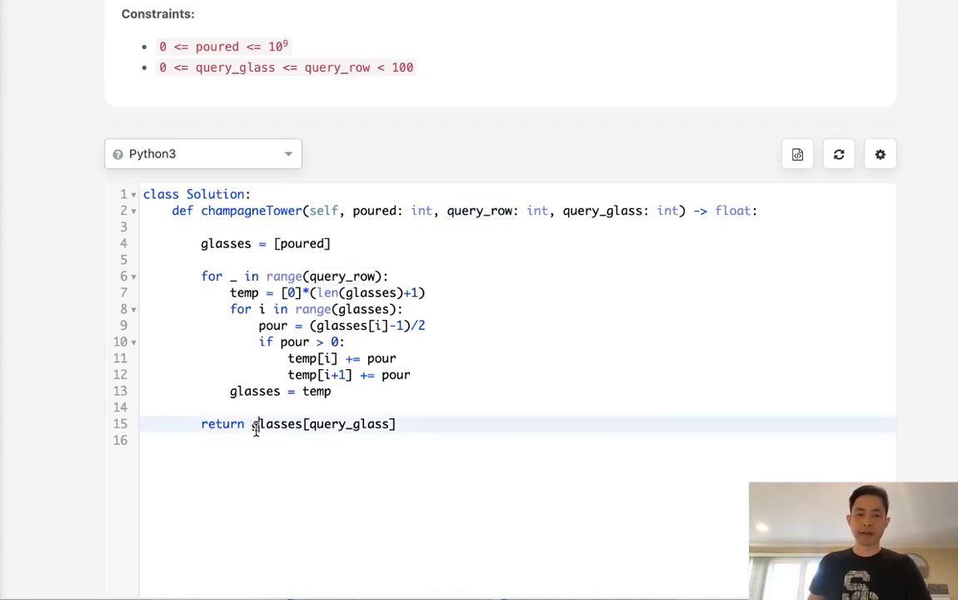
{"action": "type", "text": "min(1"}
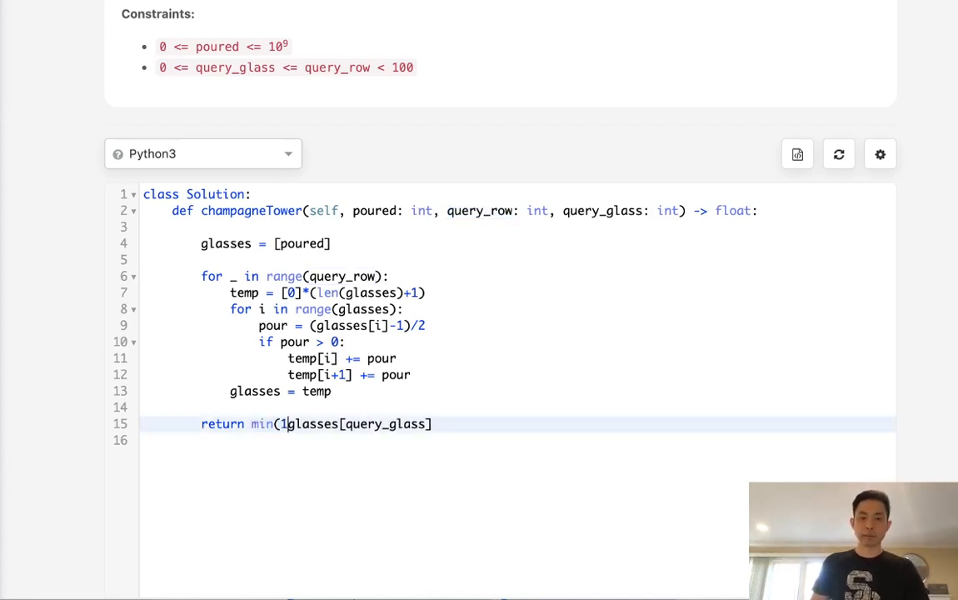
{"action": "type", "text": ",)"}
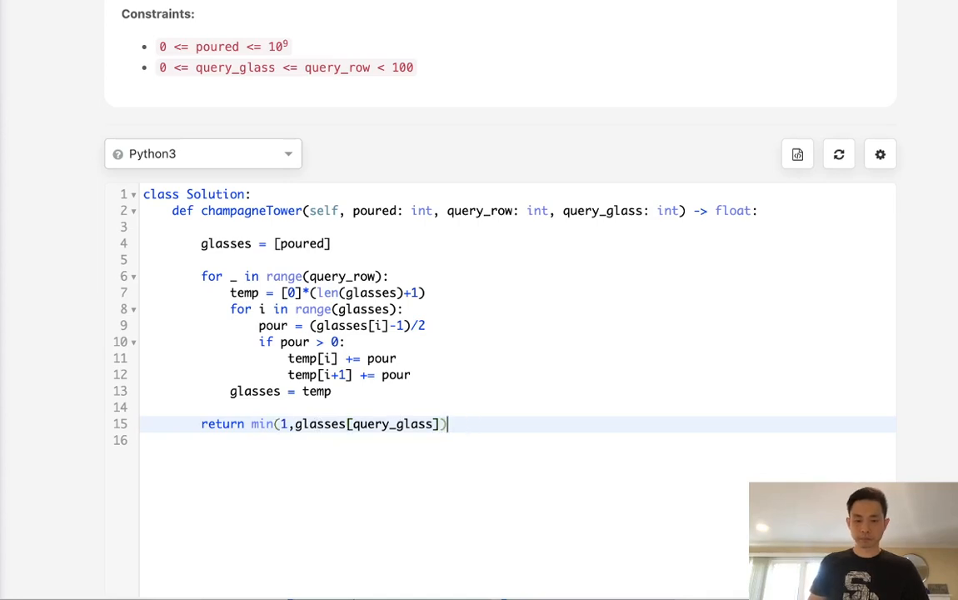
{"action": "scroll", "scroll_direction": "down", "scroll_amount": 3}
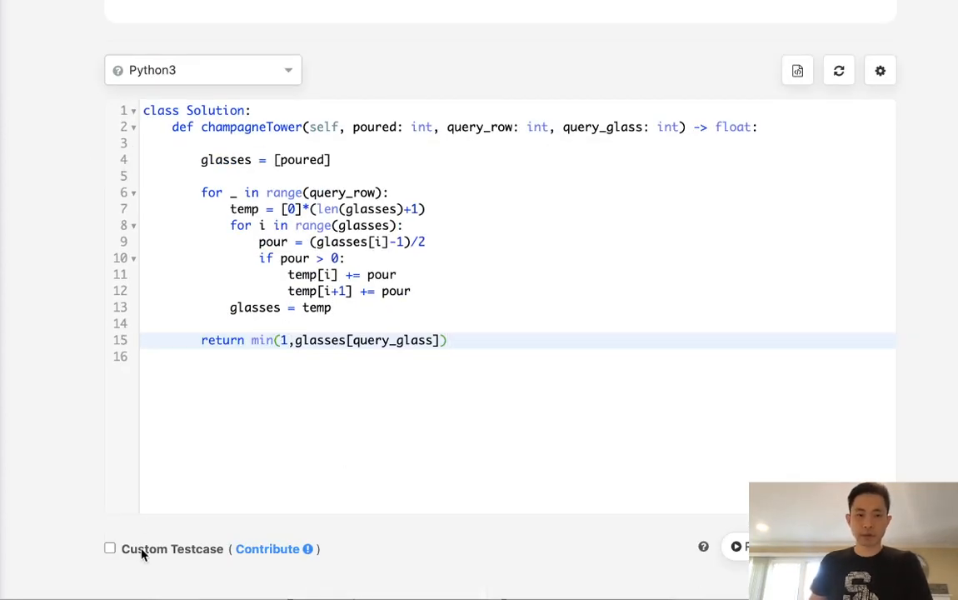
Step: Run the code on custom test case 4, 3, 2, exposing the range(glasses) TypeError
{"action": "left_click", "coordinate": [107, 549]}
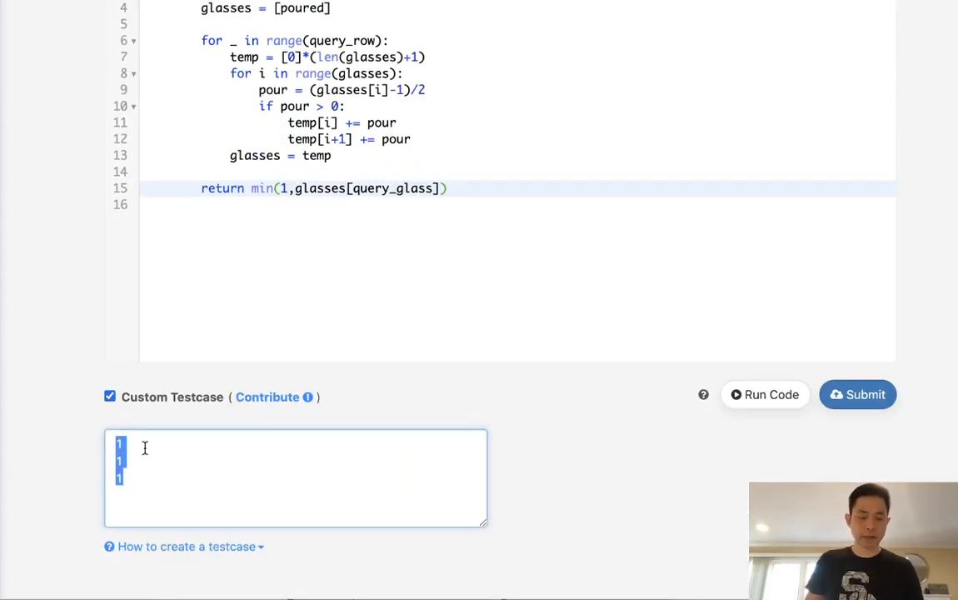
{"action": "type", "text": "4"}
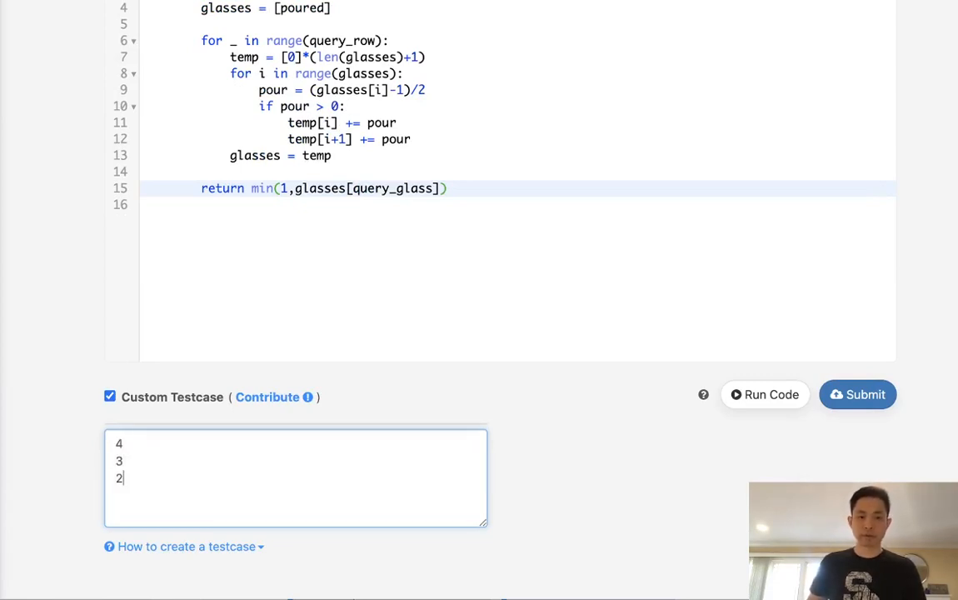
{"action": "left_click", "coordinate": [765, 394]}
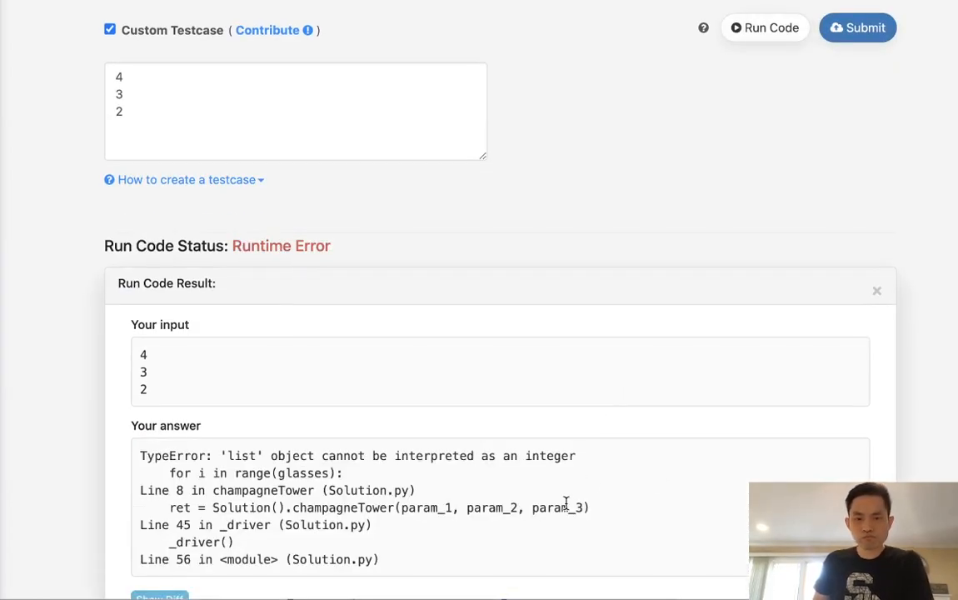
{"action": "mouse_move", "coordinate": [652, 511]}
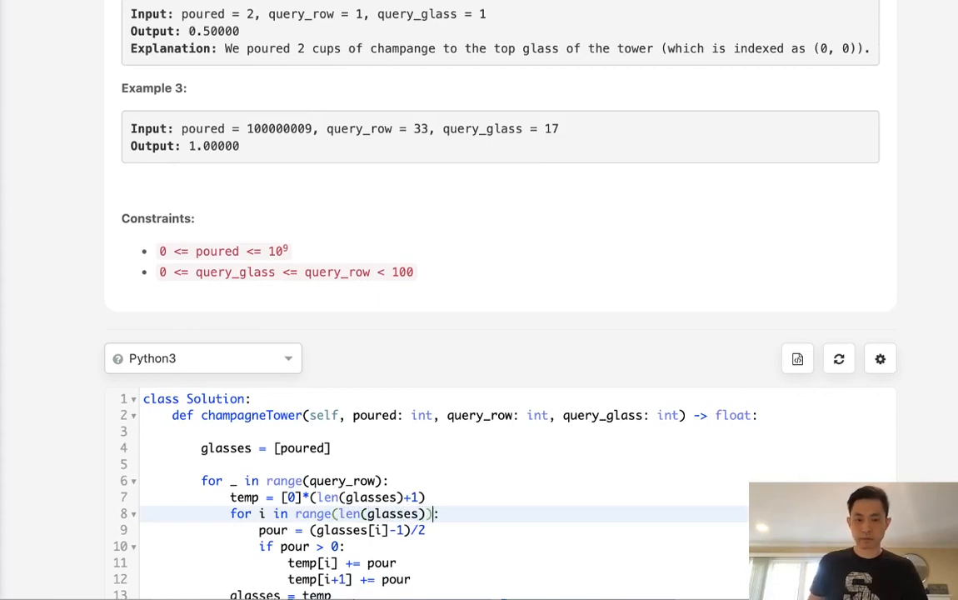
Step: Rerun the fixed code on custom input 4, 2, 2 and confirm 0.25000
{"action": "scroll", "scroll_direction": "down", "scroll_amount": 3}
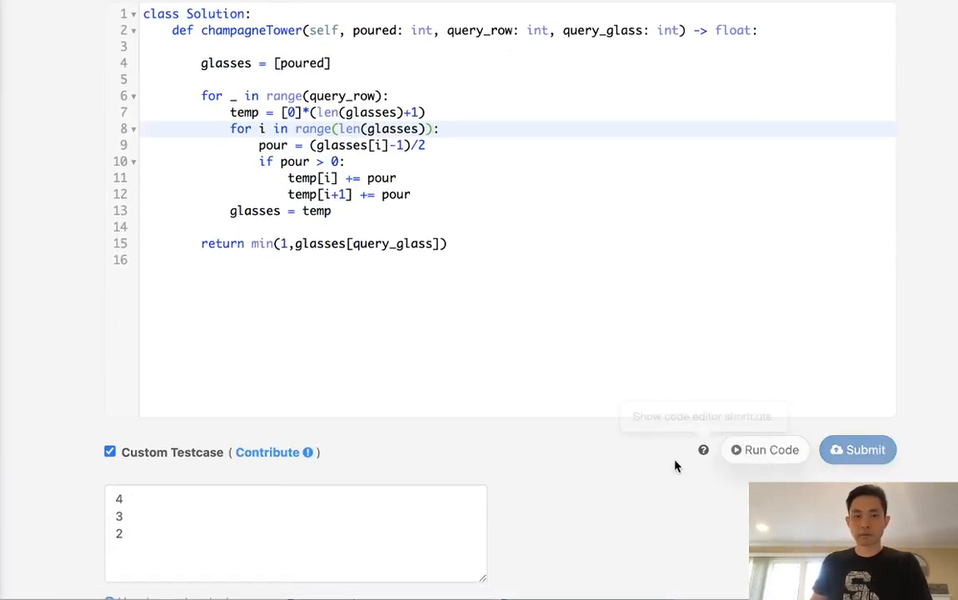
{"action": "left_click", "coordinate": [764, 449]}
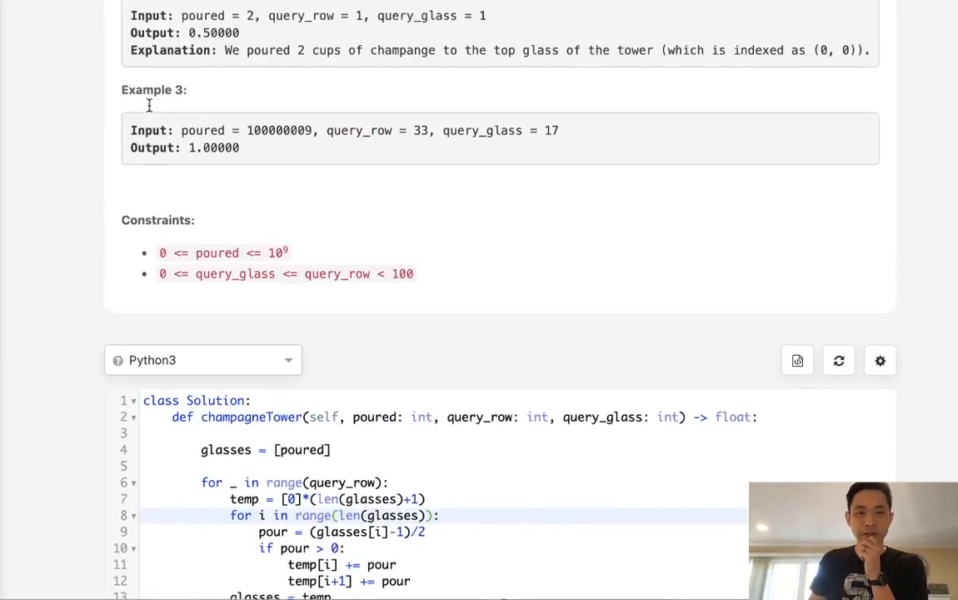
{"action": "scroll", "scroll_direction": "up", "scroll_amount": 3}
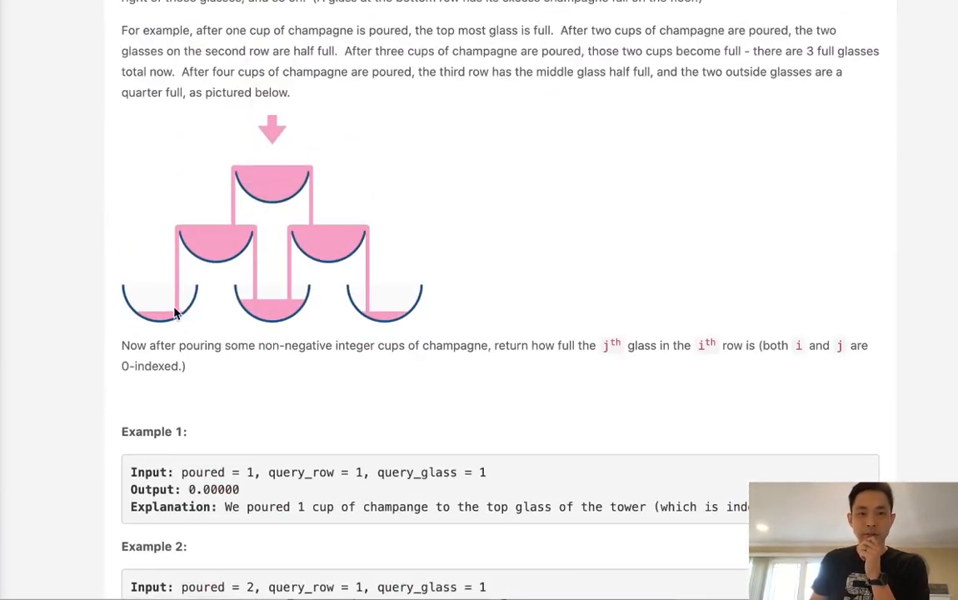
{"action": "mouse_move", "coordinate": [379, 308]}
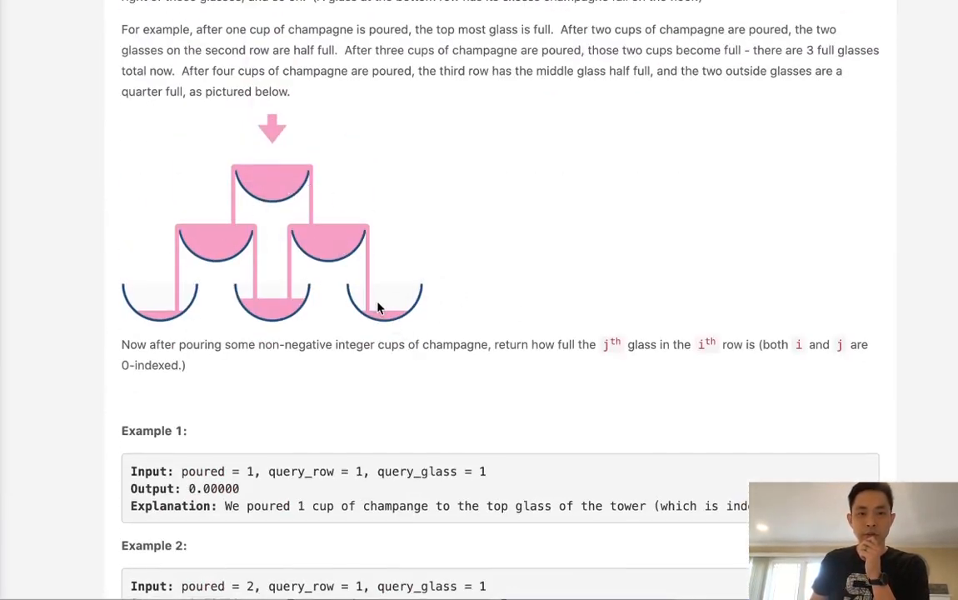
{"action": "scroll", "scroll_direction": "down", "scroll_amount": 3}
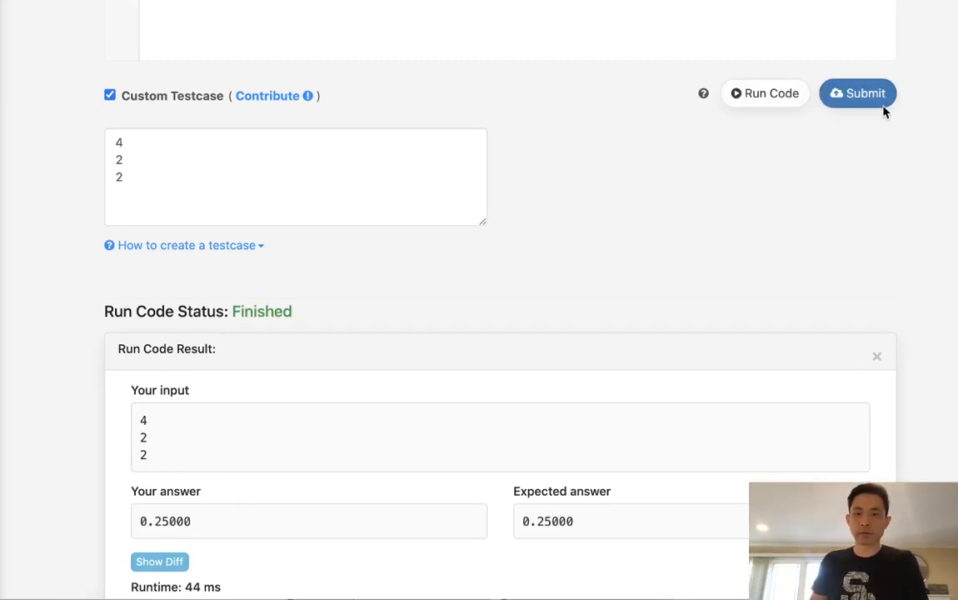
Step: Submit the Python champagneTower solution
{"action": "left_click", "coordinate": [857, 92]}
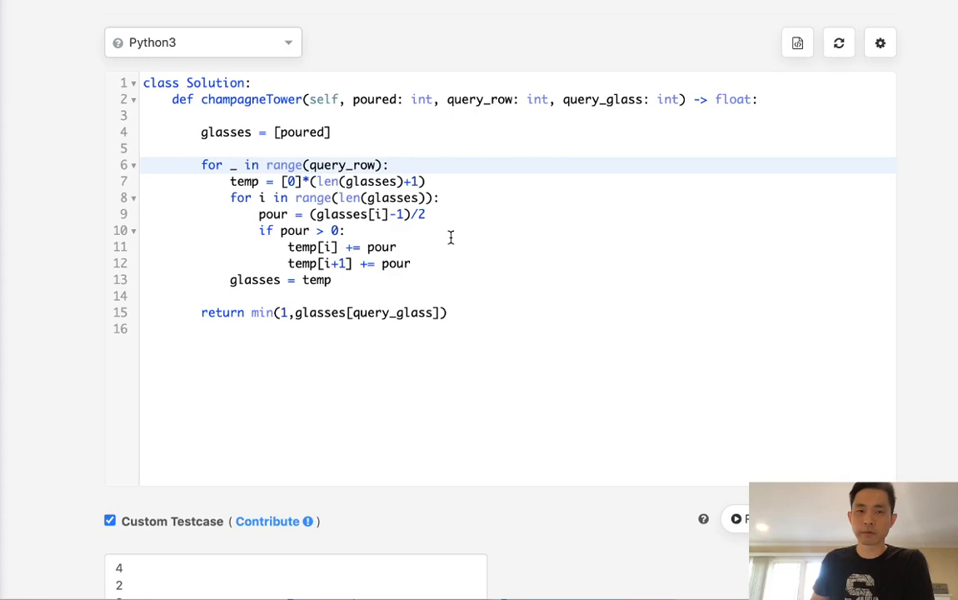
{"action": "double_click", "coordinate": [479, 99]}
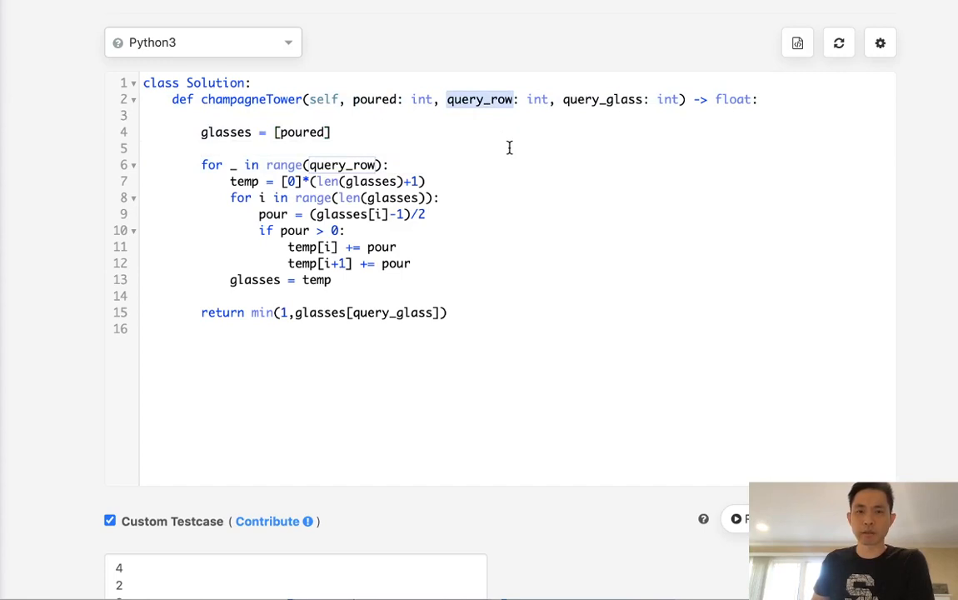
{"action": "mouse_move", "coordinate": [483, 108]}
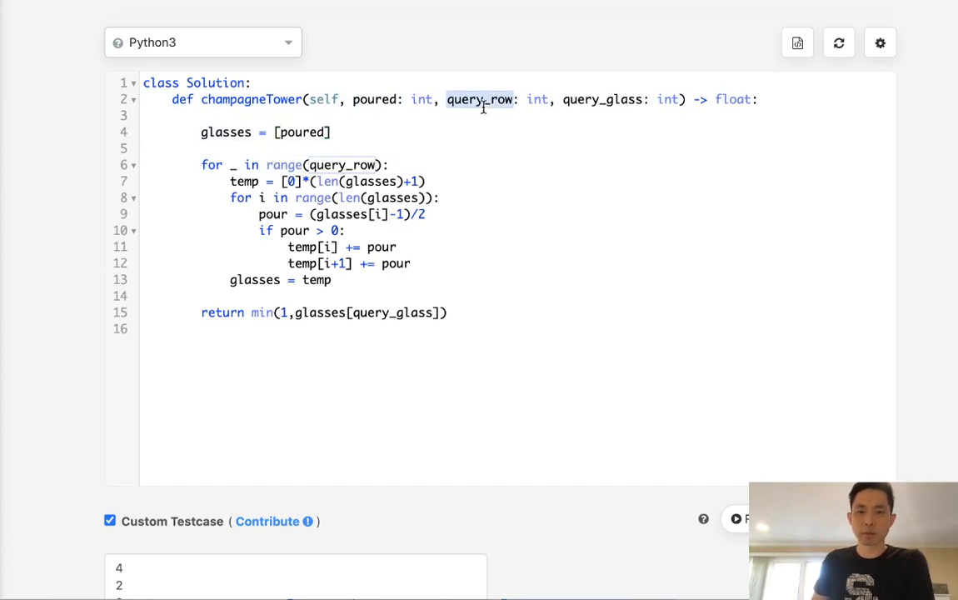
{"action": "mouse_move", "coordinate": [789, 235]}
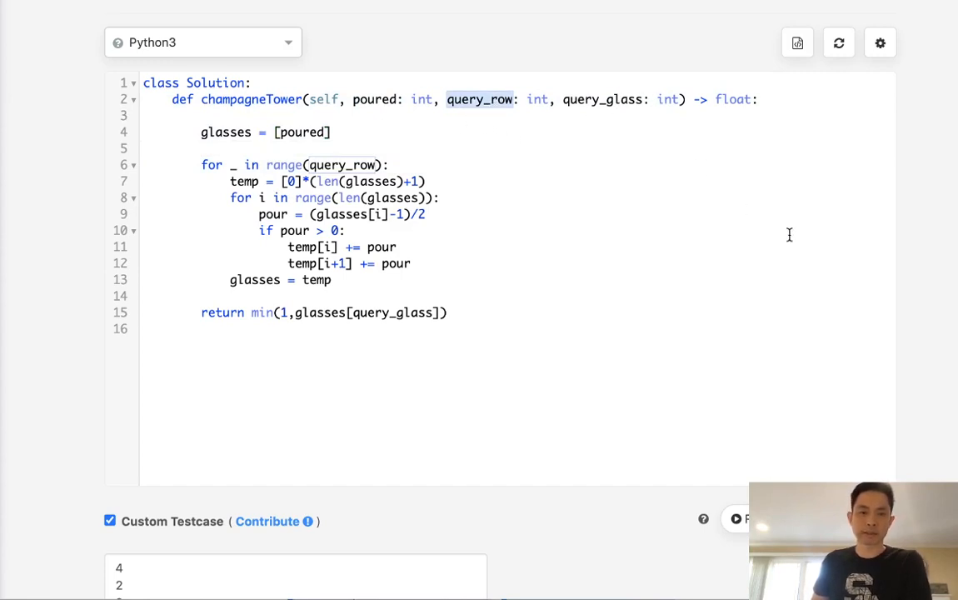